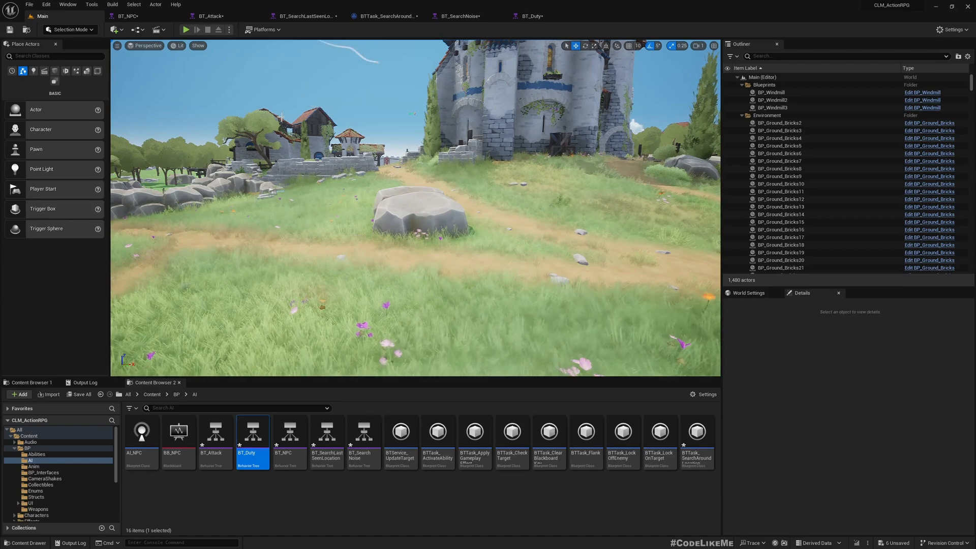
Bring up the reorganized BT_NPC tree with its Run Behavior branches
left_click(128, 15)
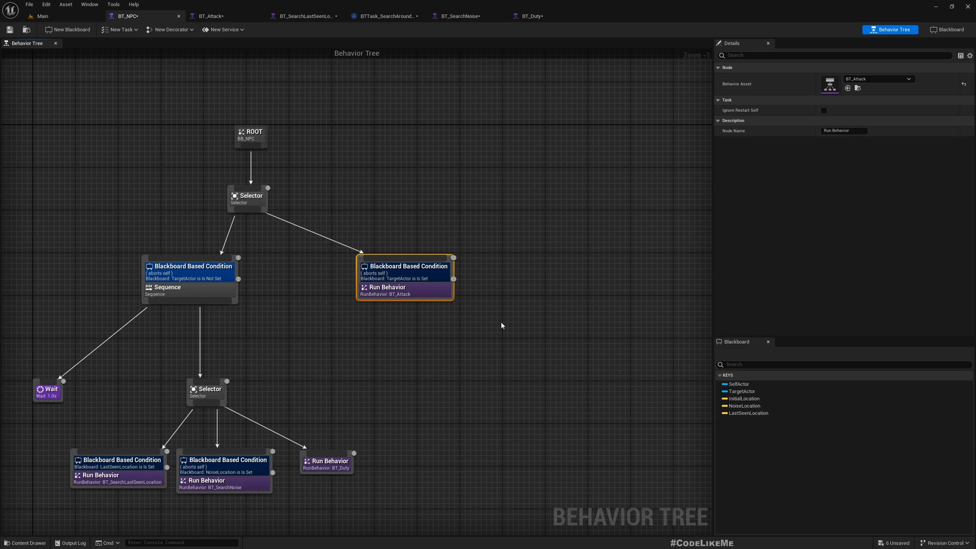
left_click(209, 15)
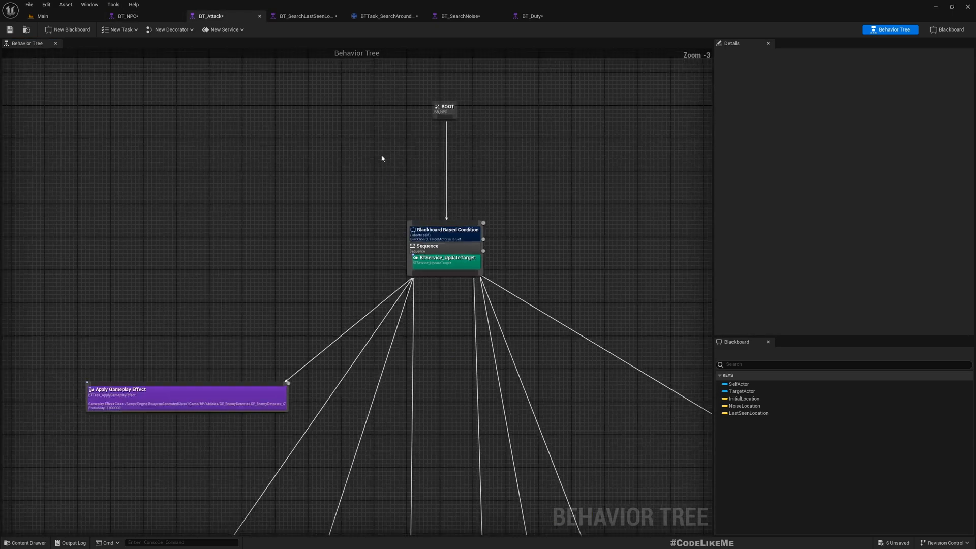
scroll("down", 3)
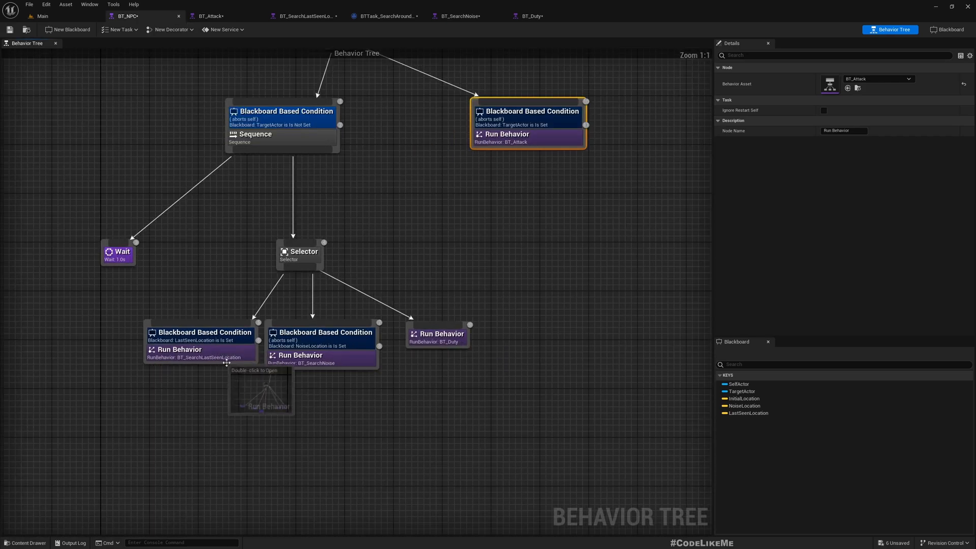
left_click(306, 15)
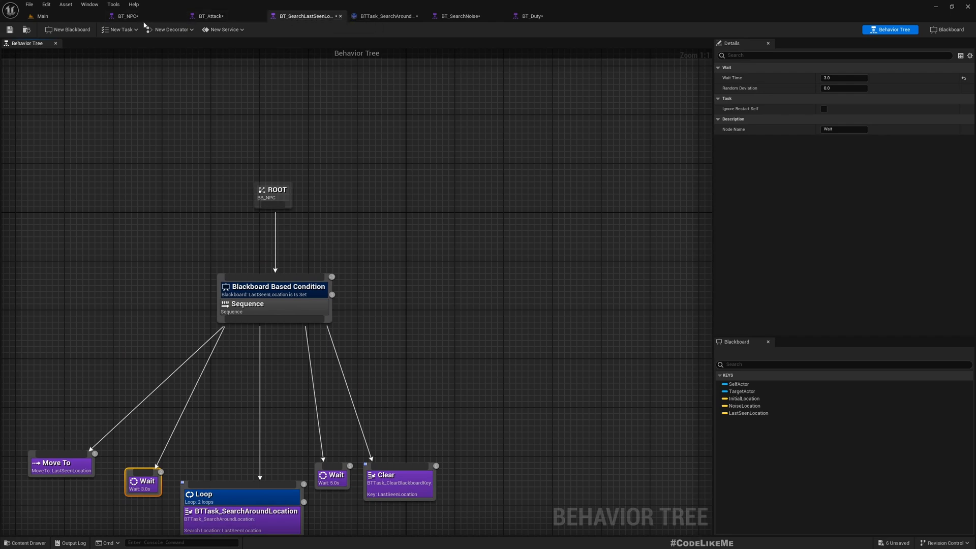
left_click(40, 15)
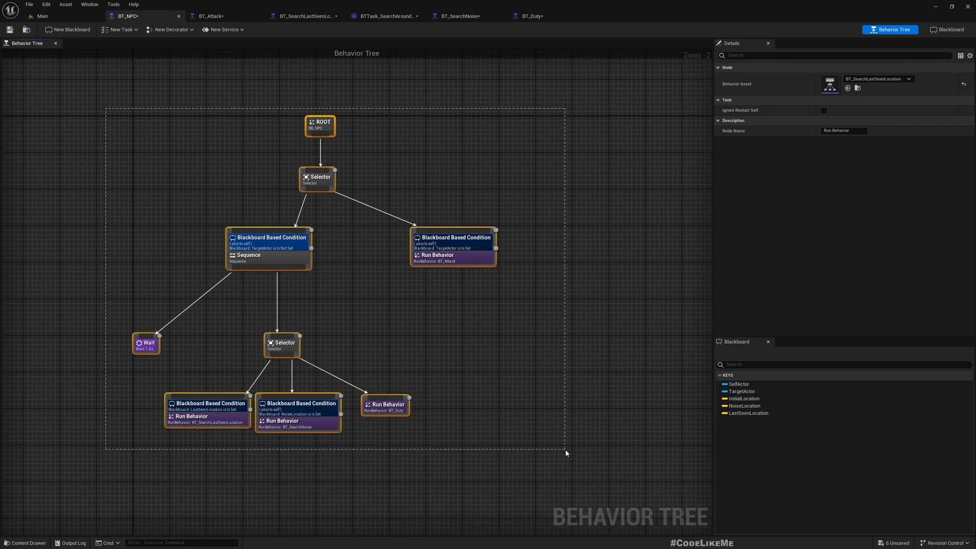
left_click(508, 372)
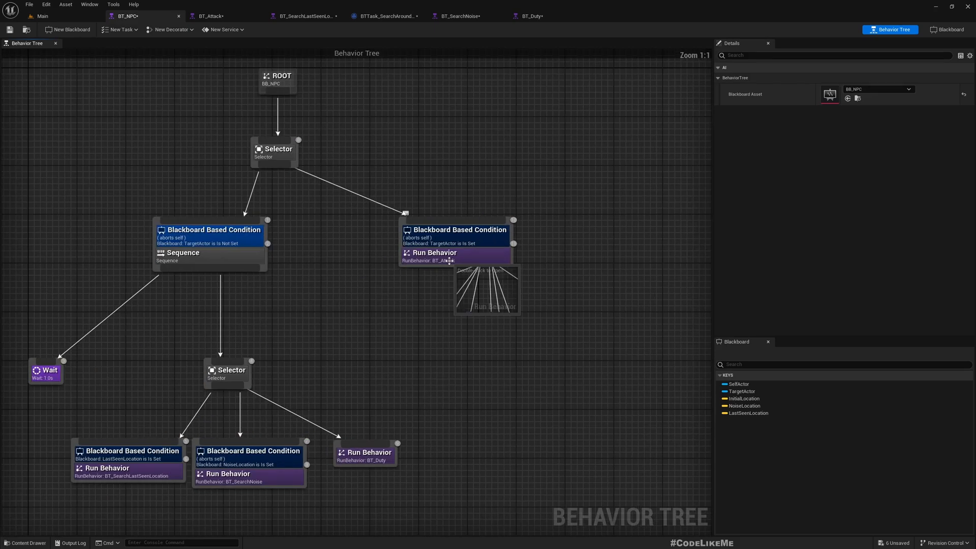
scroll("down", 3)
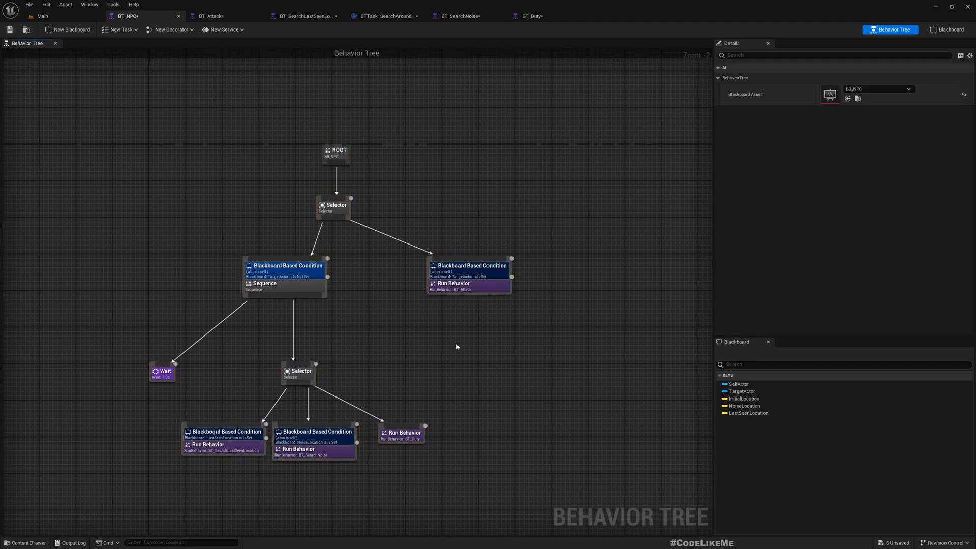
mouse_move(192, 127)
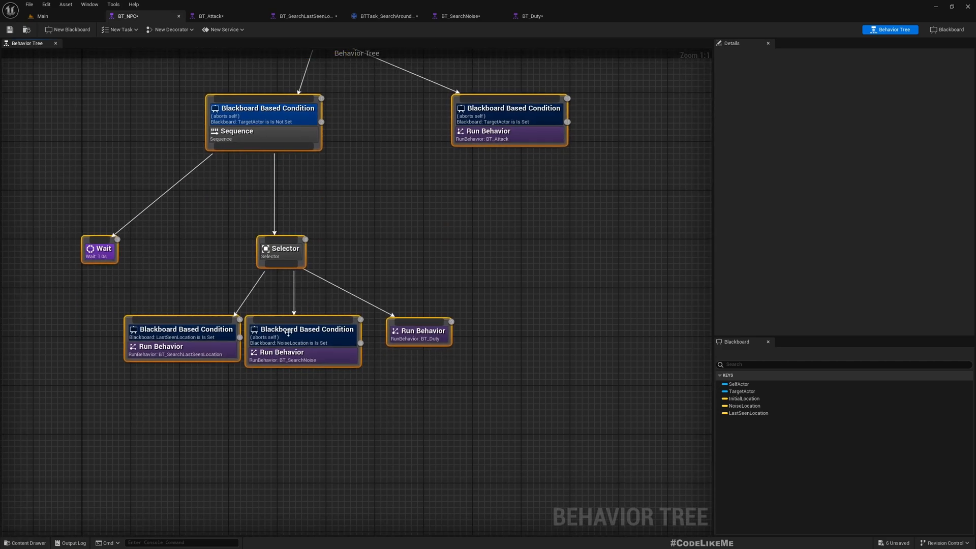
scroll("down", 3)
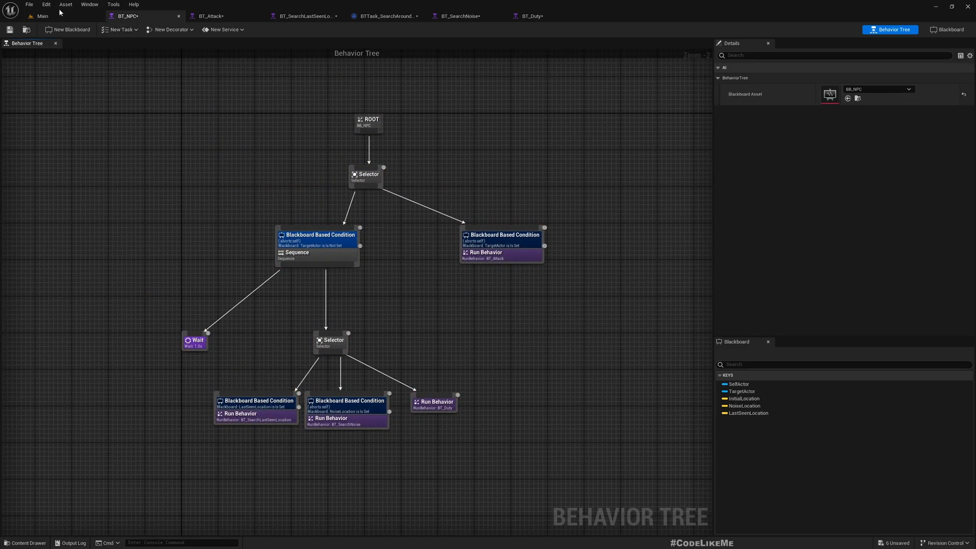
mouse_move(43, 15)
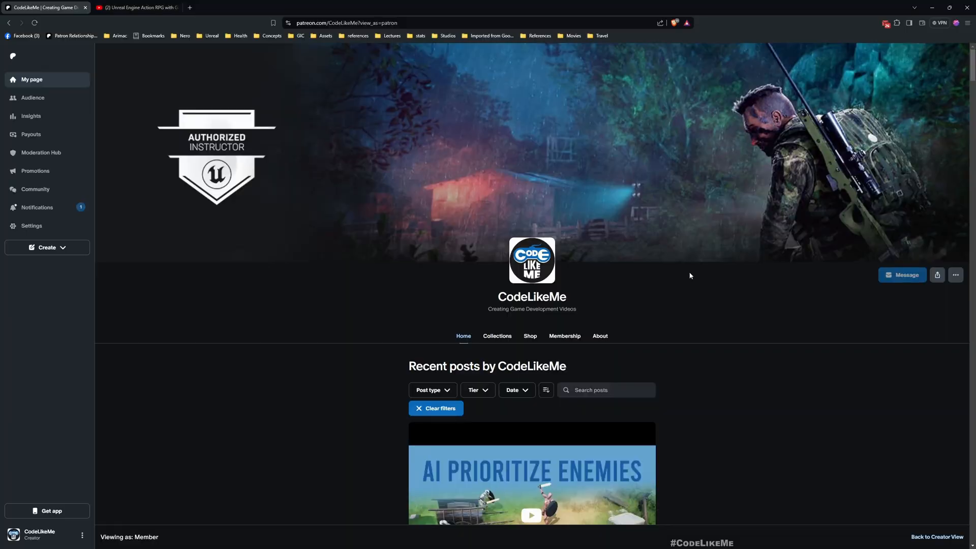
Browse the CodeLikeMe Patreon posts, then move to the Action RPG playlist page
scroll("down", 3)
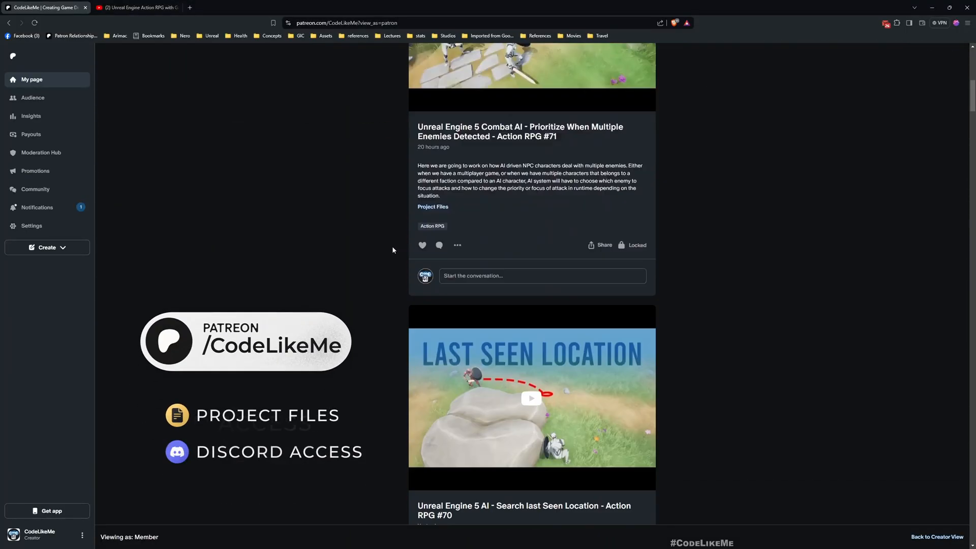
scroll("down", 3)
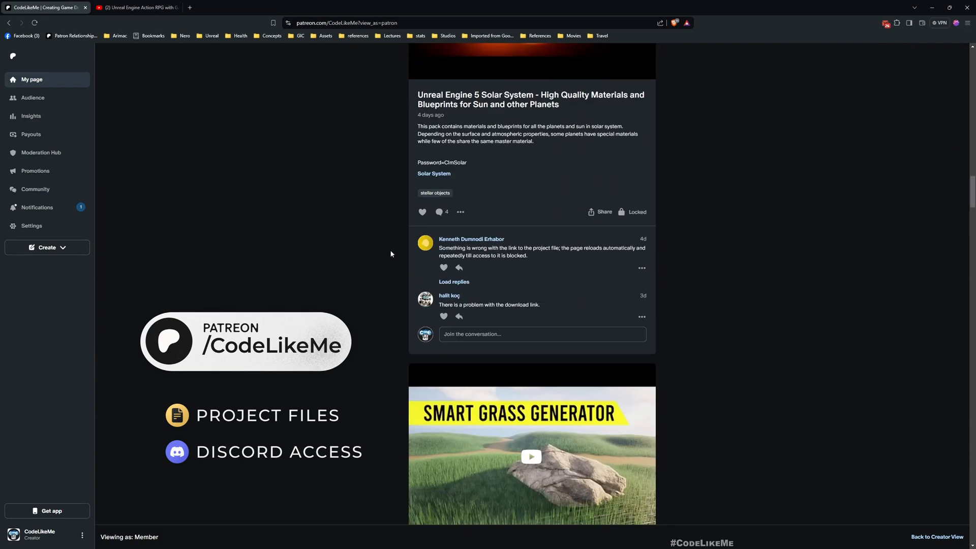
scroll("down", 3)
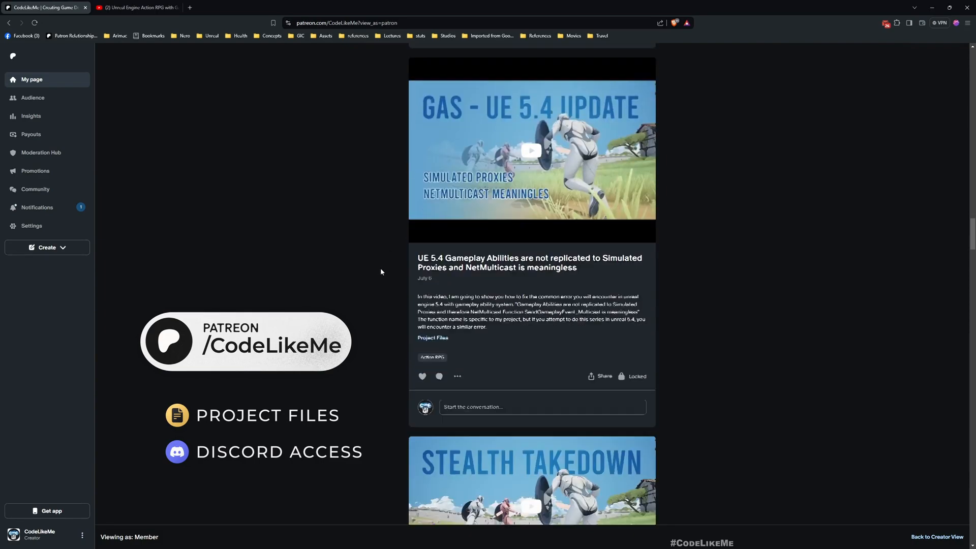
scroll("down", 3)
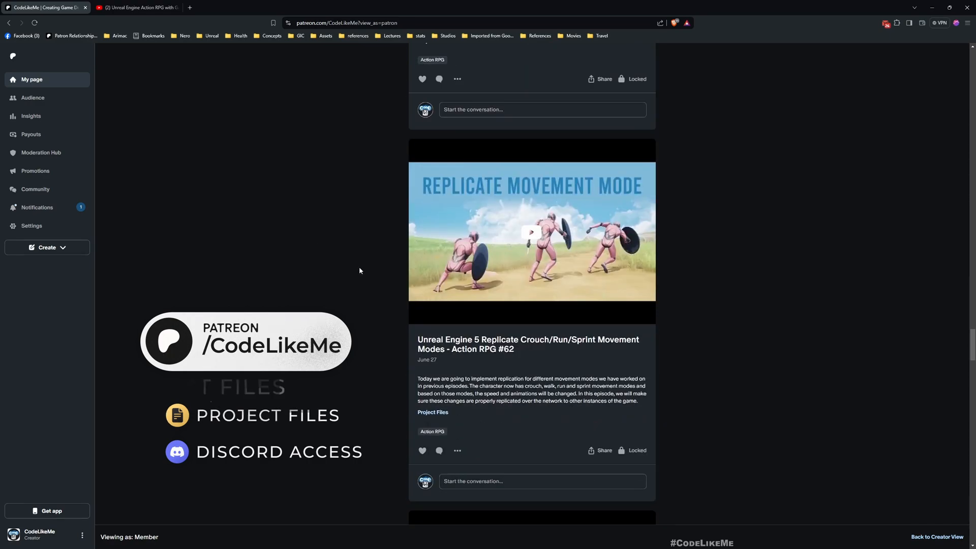
left_click(135, 7)
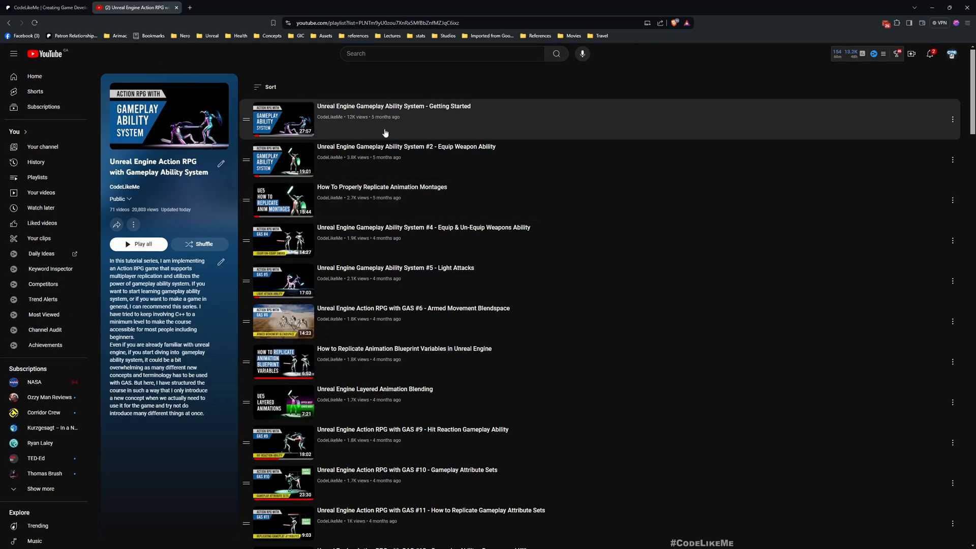
scroll("down", 3)
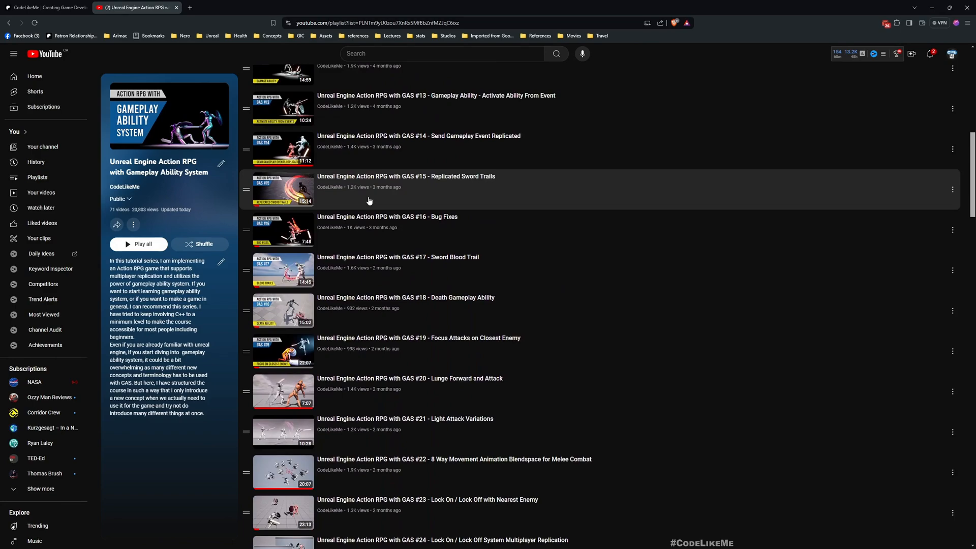
scroll("down", 3)
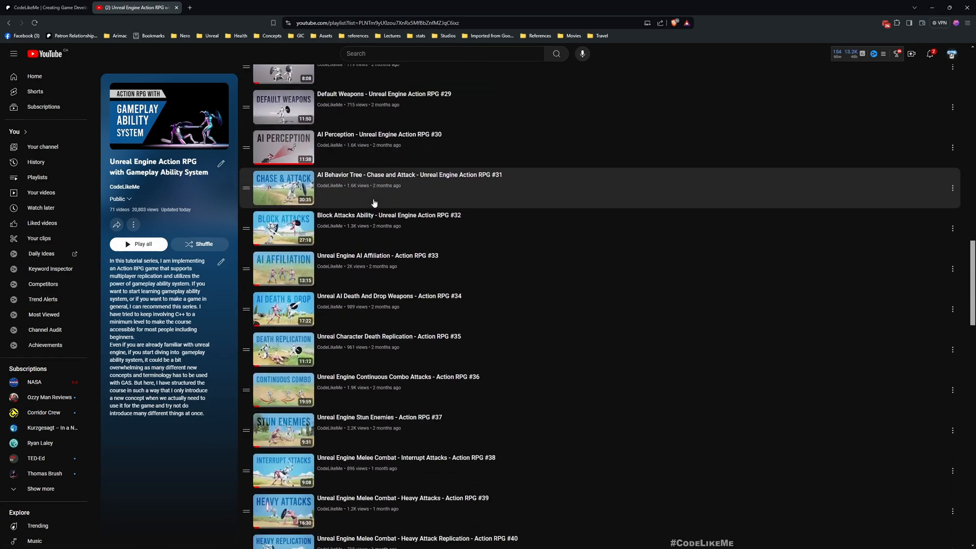
scroll("down", 3)
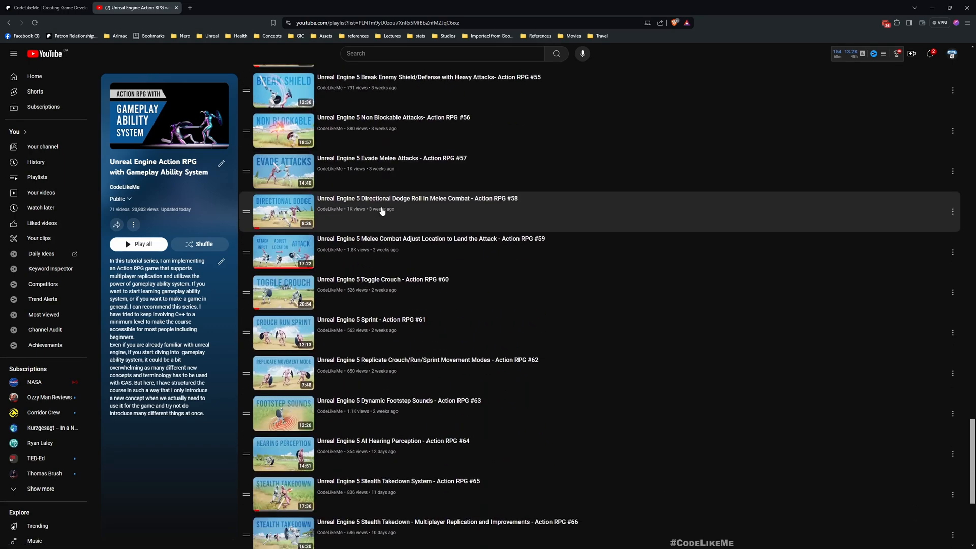
scroll("down", 3)
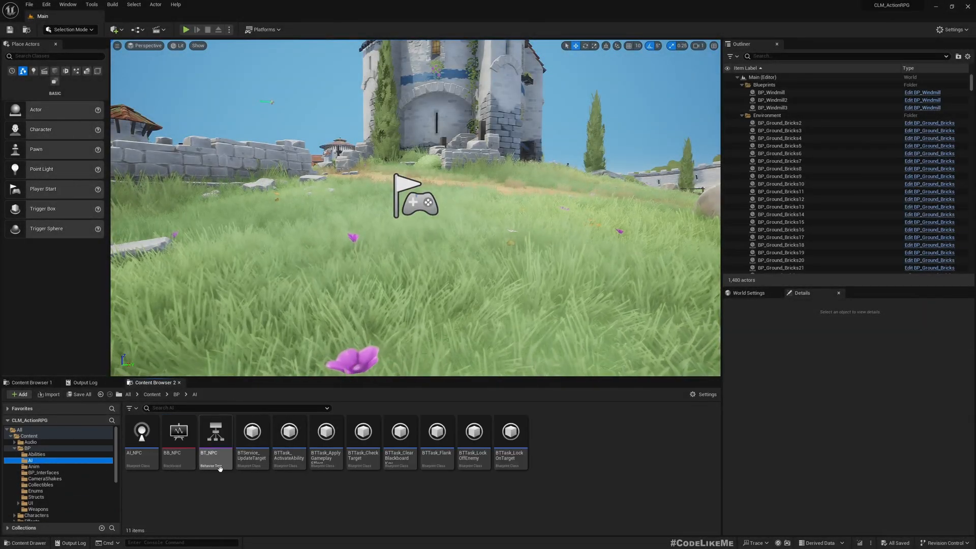
Review the old single-graph BT_NPC, panning to its attack branch, then return to the Main level
double_click(216, 431)
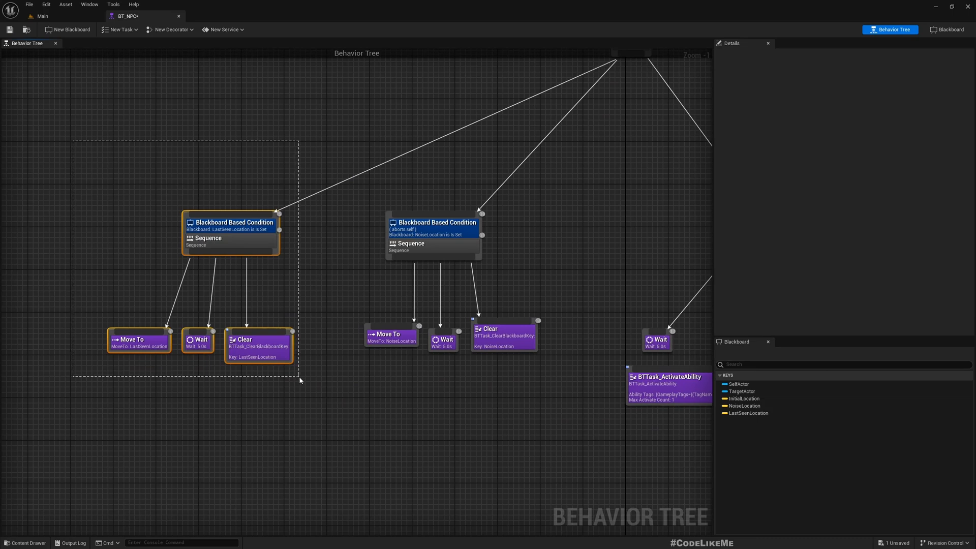
left_click(391, 336)
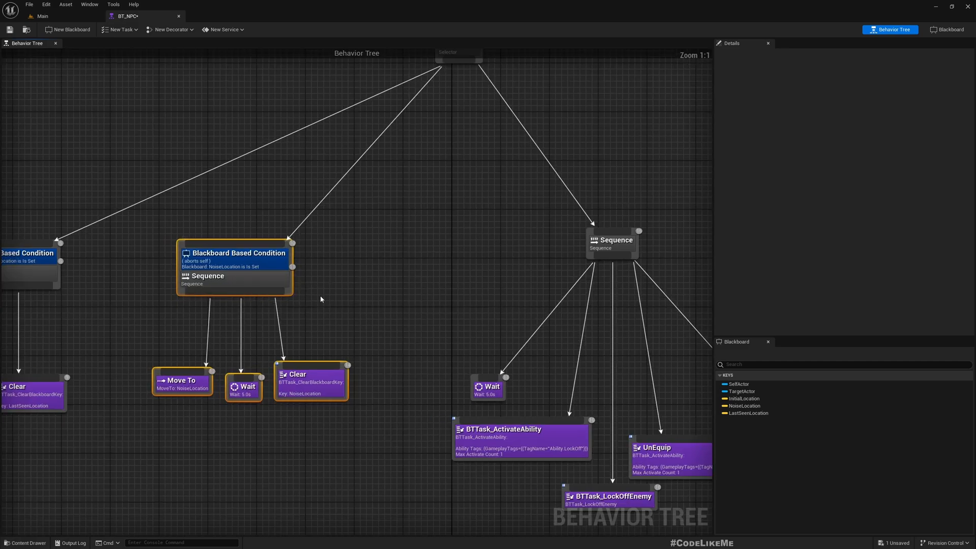
scroll("down", 3)
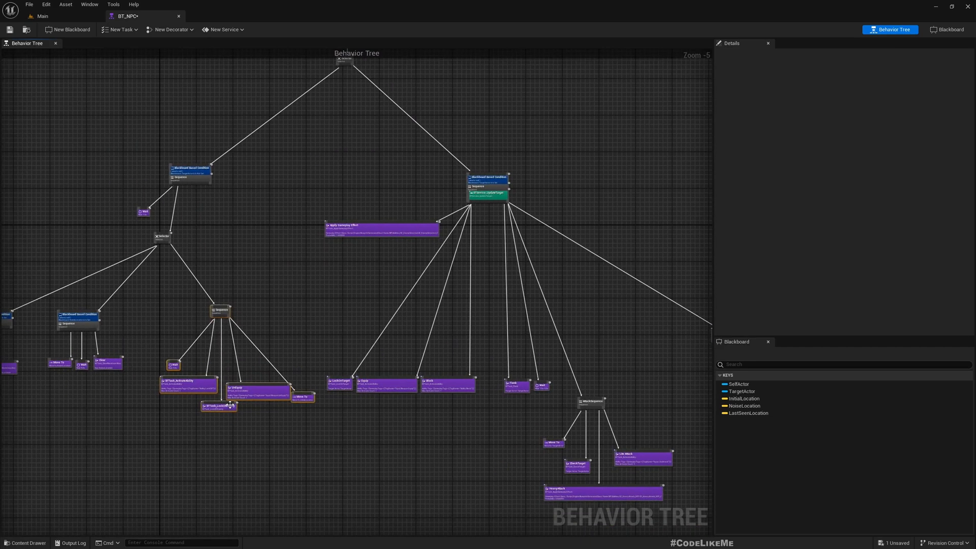
scroll("down", 3)
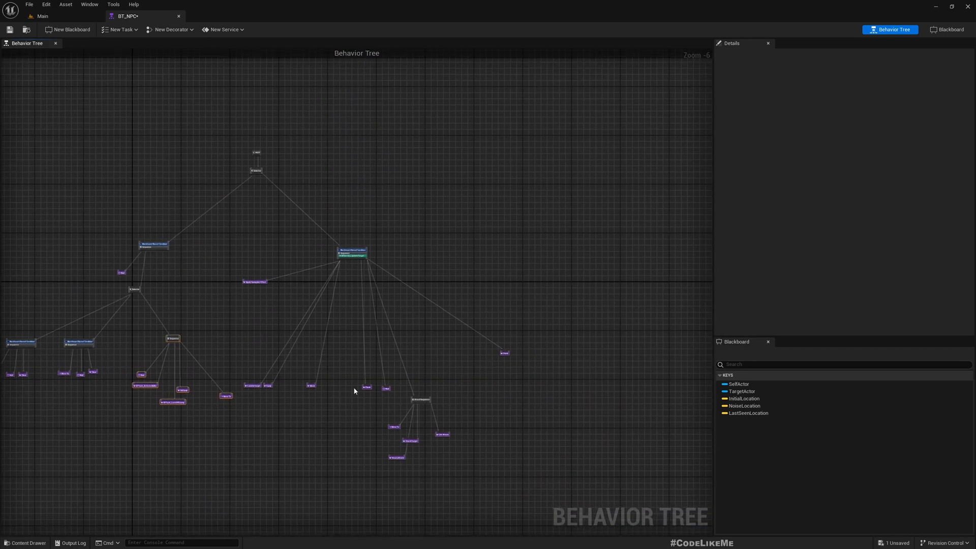
left_click_drag(243, 232, 525, 493)
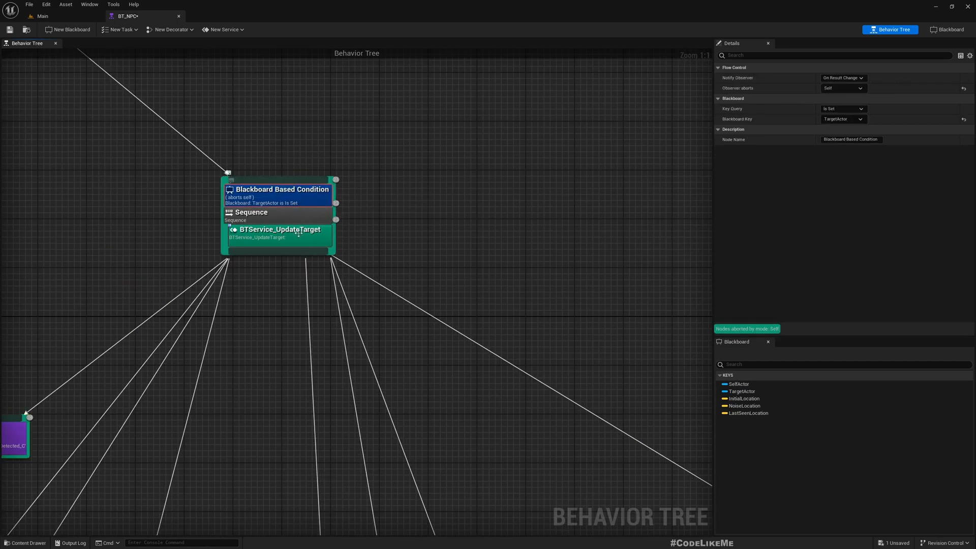
scroll("down", 3)
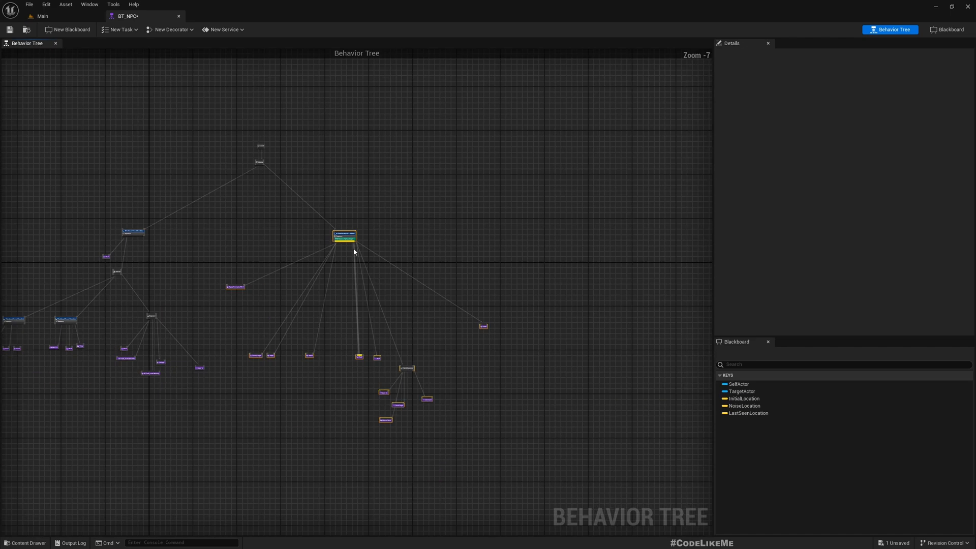
left_click(42, 15)
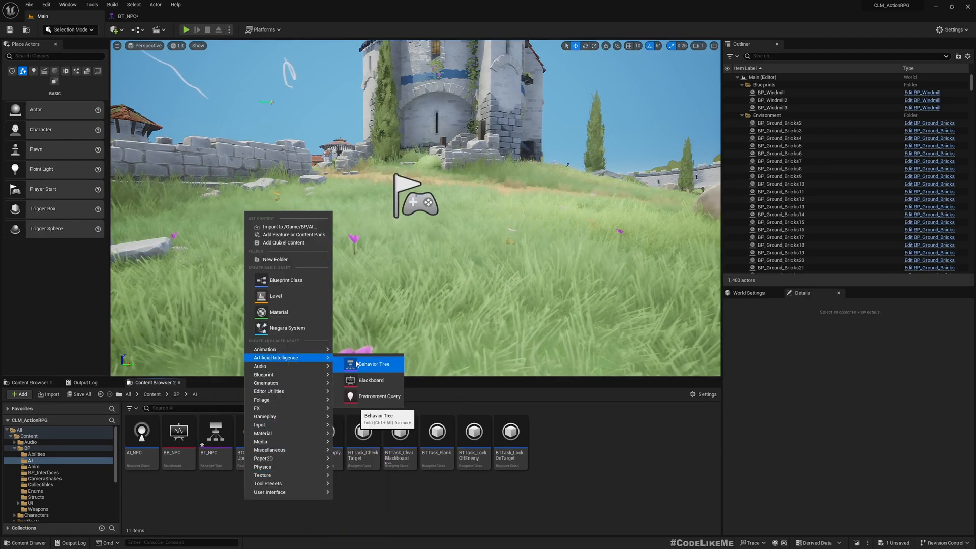
Create a BT_Attack behavior tree and place the copied attack branch under its ROOT
left_click(373, 364)
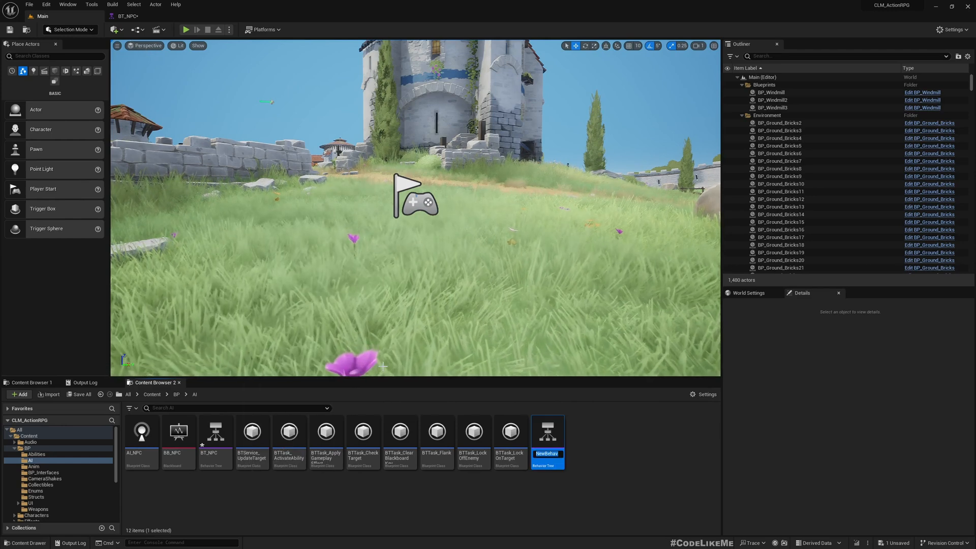
type("BT_Attack")
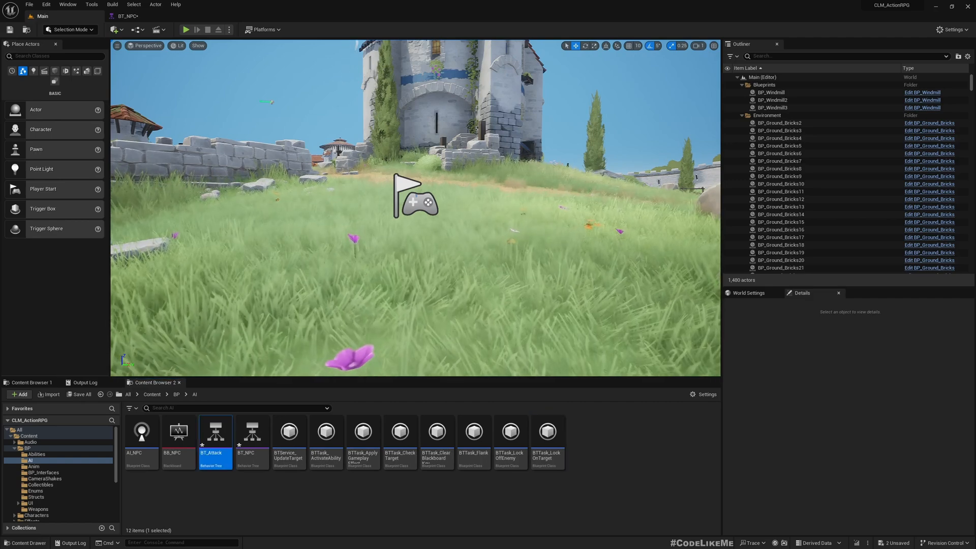
double_click(214, 432)
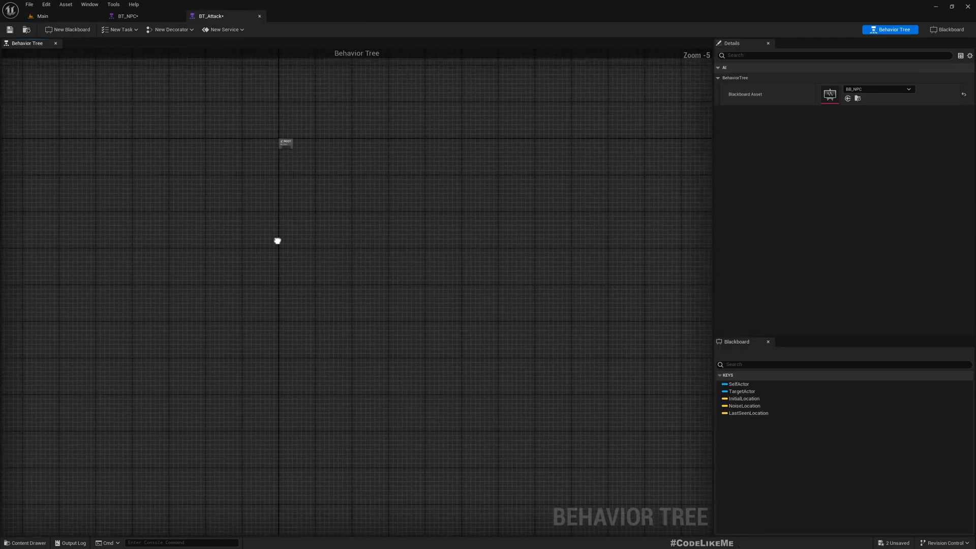
scroll("down", 3)
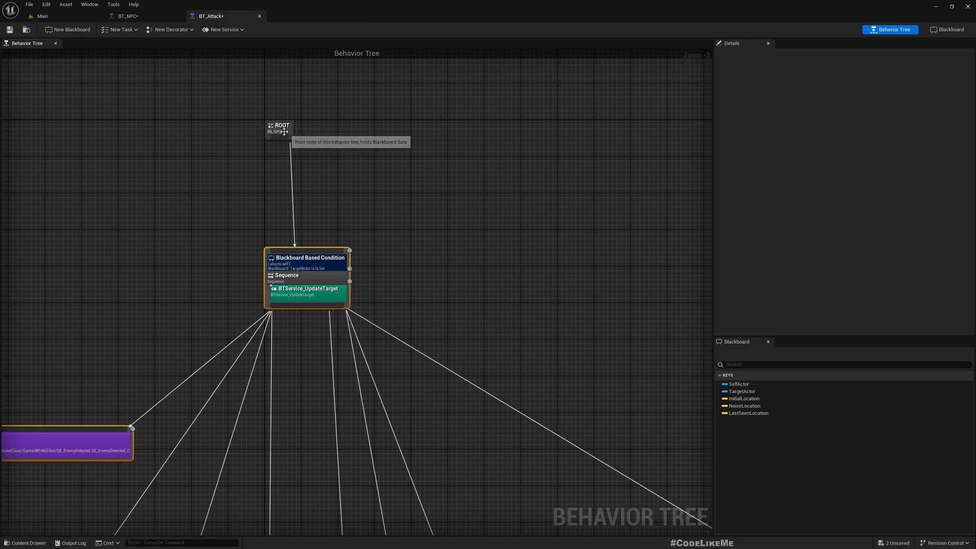
scroll("down", 3)
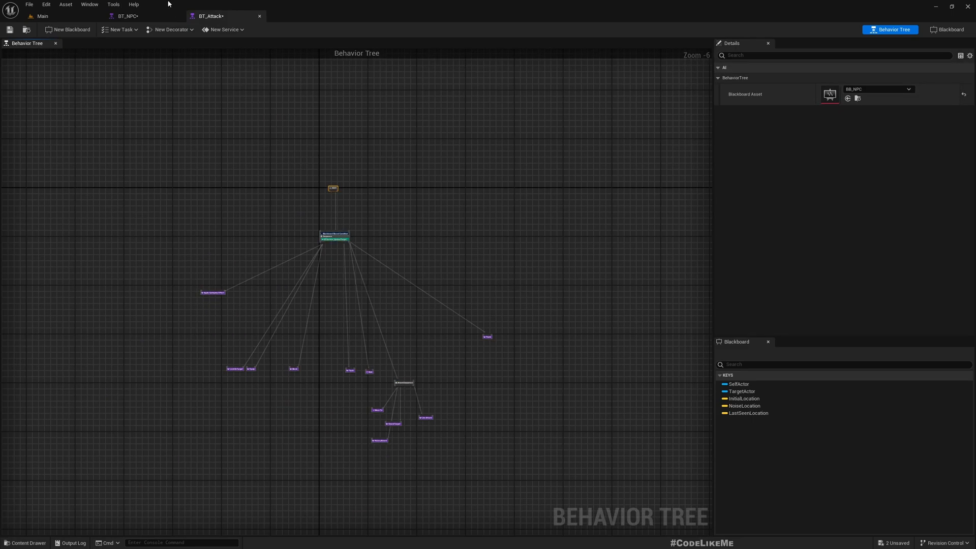
In BT_NPC, add a Run Behavior node under the top Selector with Behavior Asset BT_Attack
left_click(128, 15)
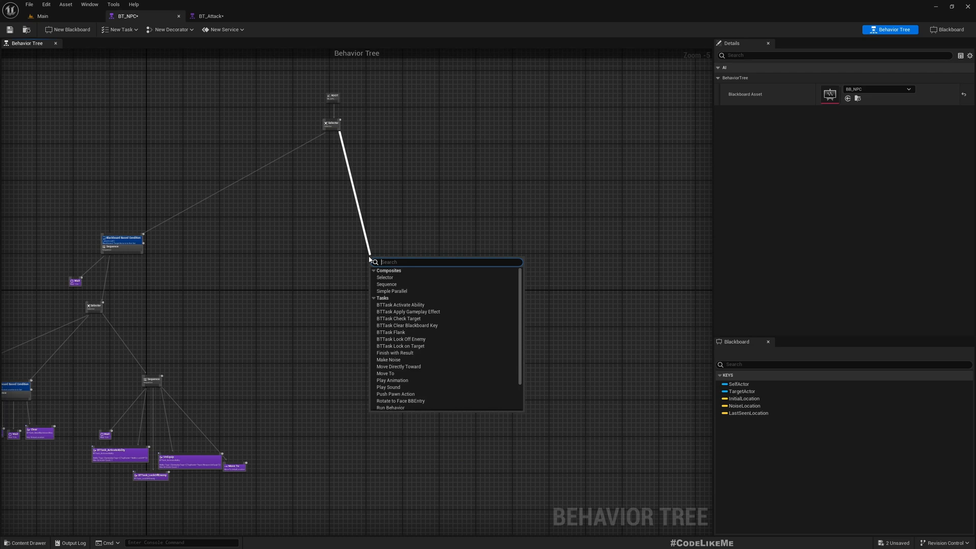
left_click(390, 408)
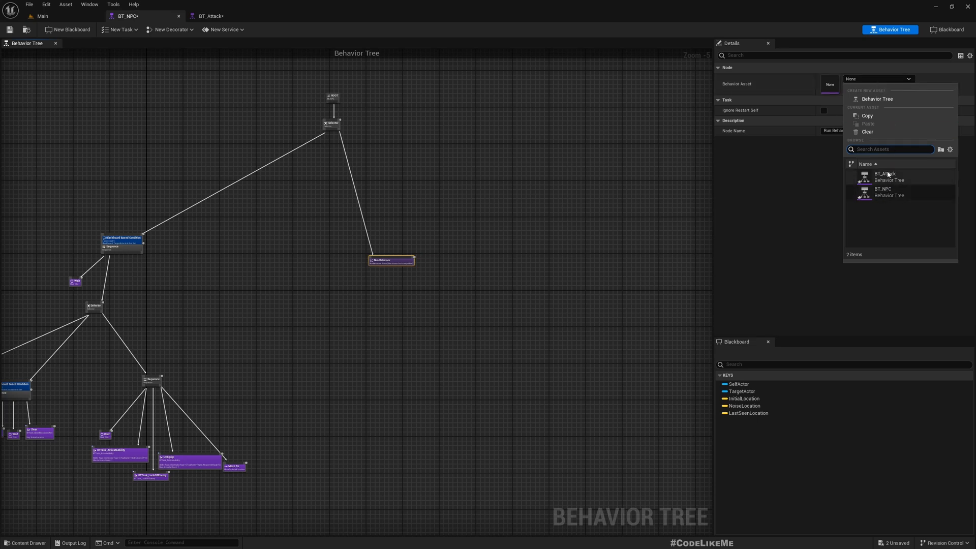
left_click(884, 176)
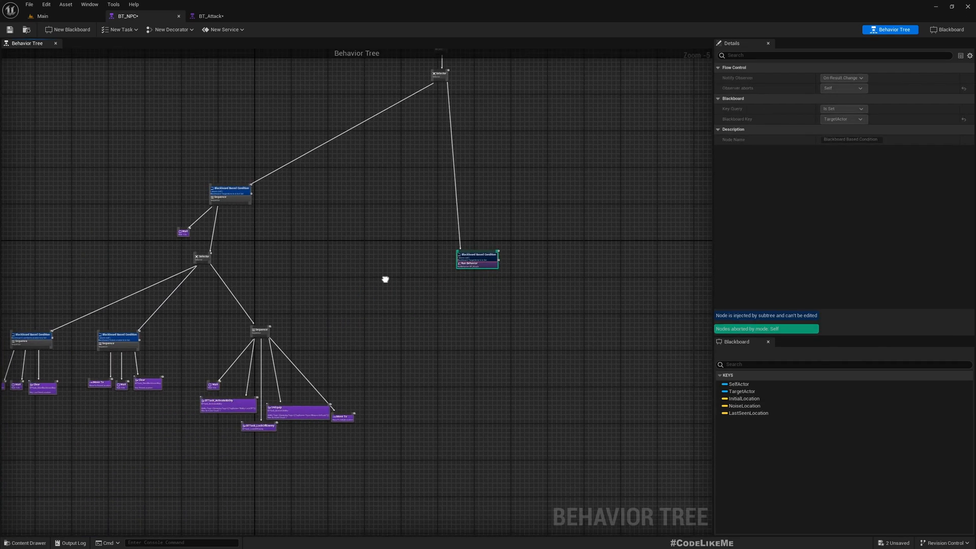
left_click_drag(385, 278, 434, 279)
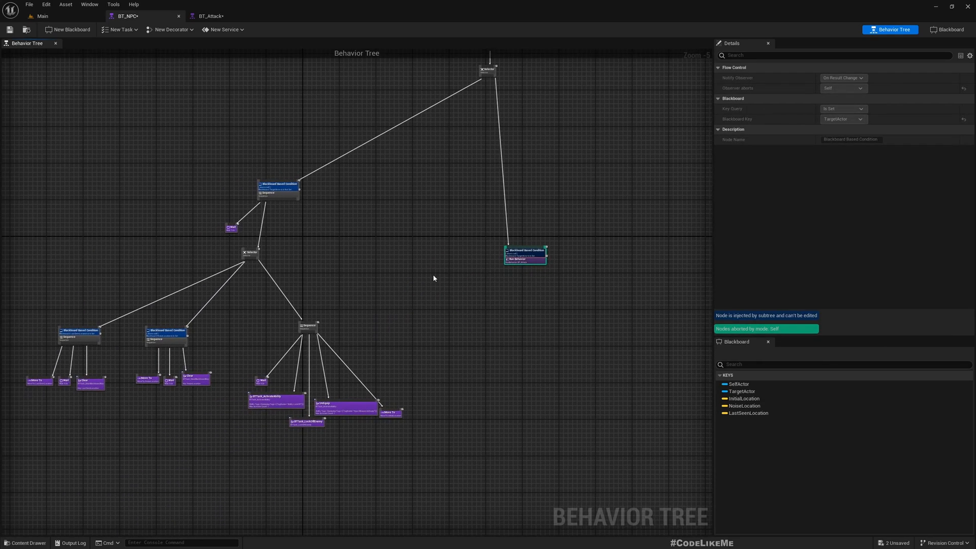
scroll("down", 3)
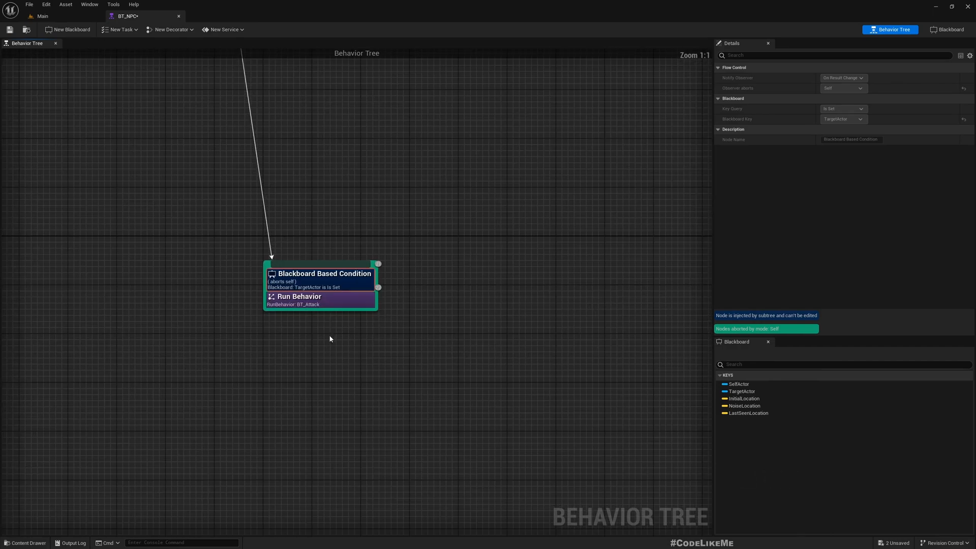
Review the Run Behavior node's settings and the BT_Attack subtree it runs
left_click(299, 296)
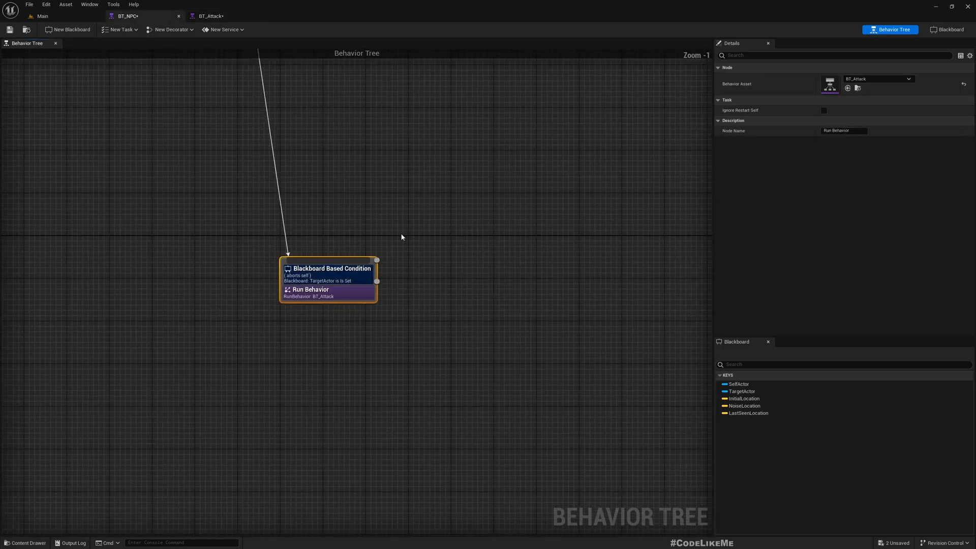
scroll("down", 3)
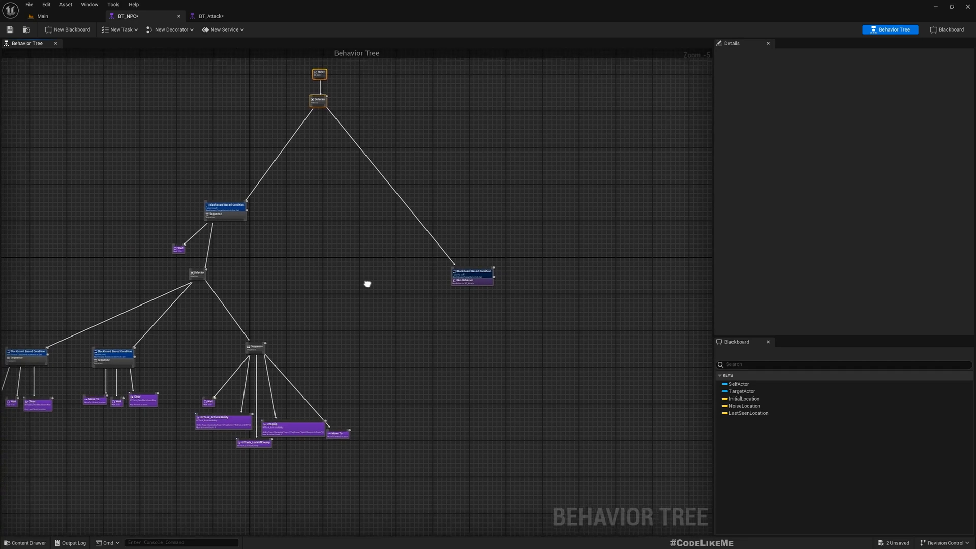
left_click_drag(367, 283, 379, 323)
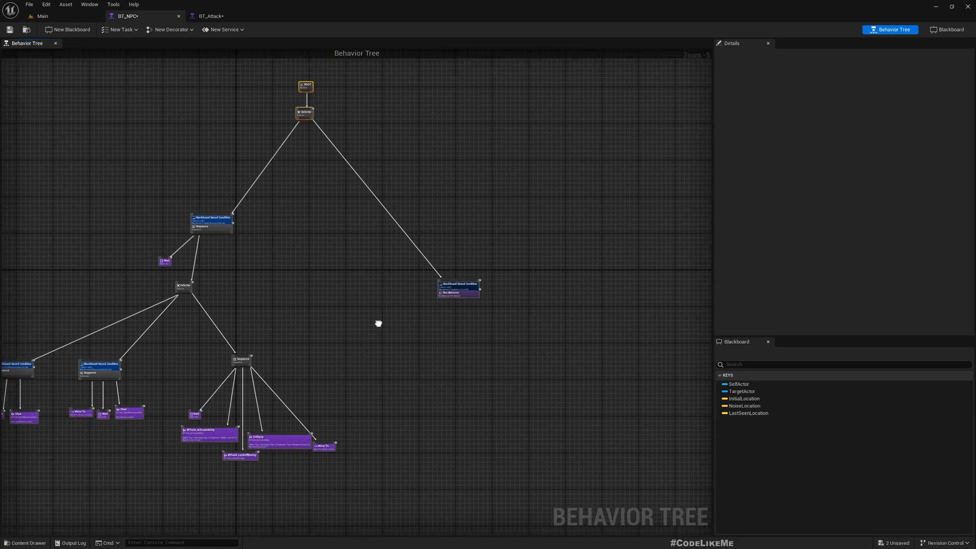
left_click(212, 15)
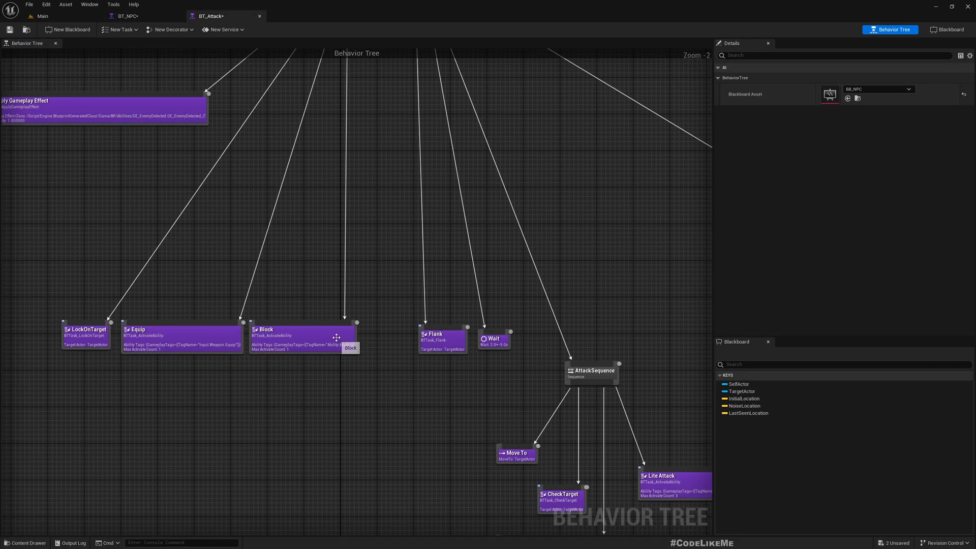
scroll("down", 3)
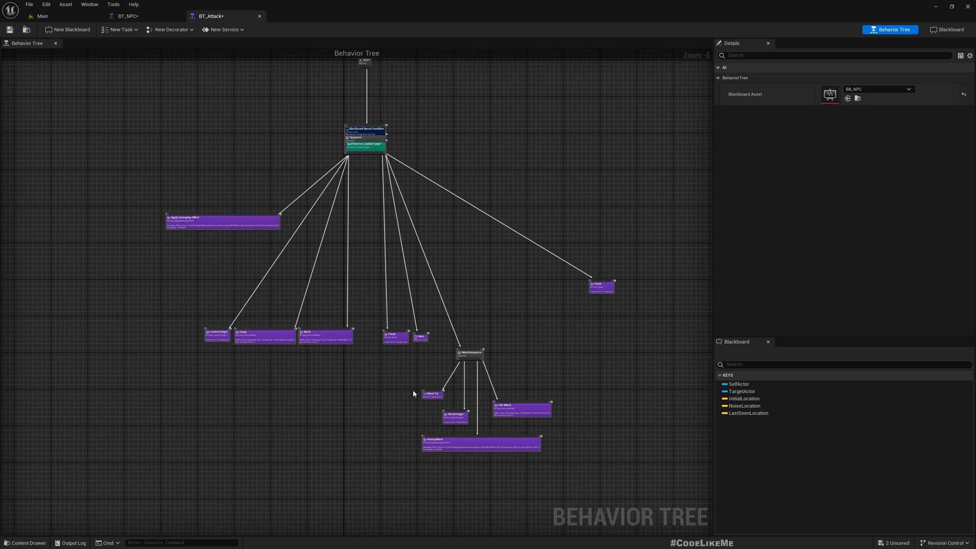
mouse_move(504, 399)
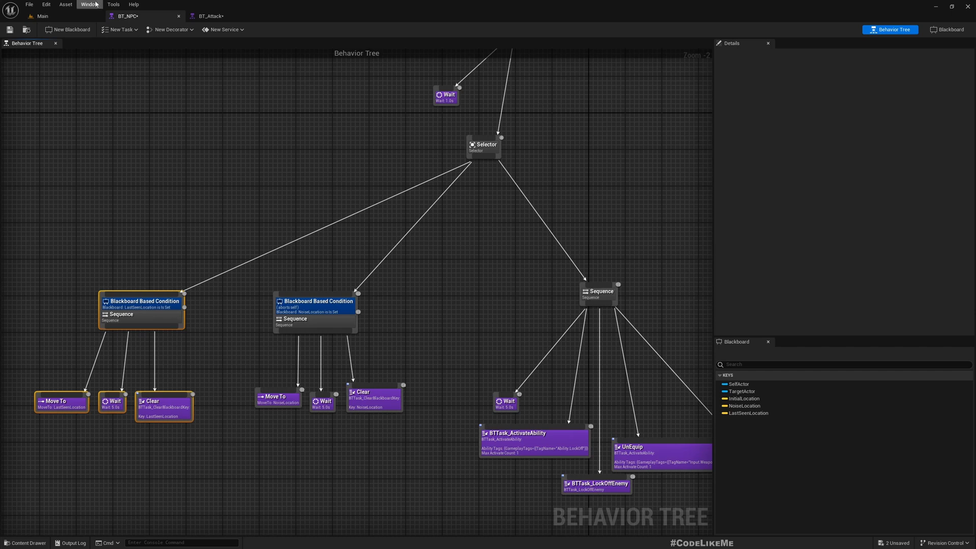
mouse_move(61, 16)
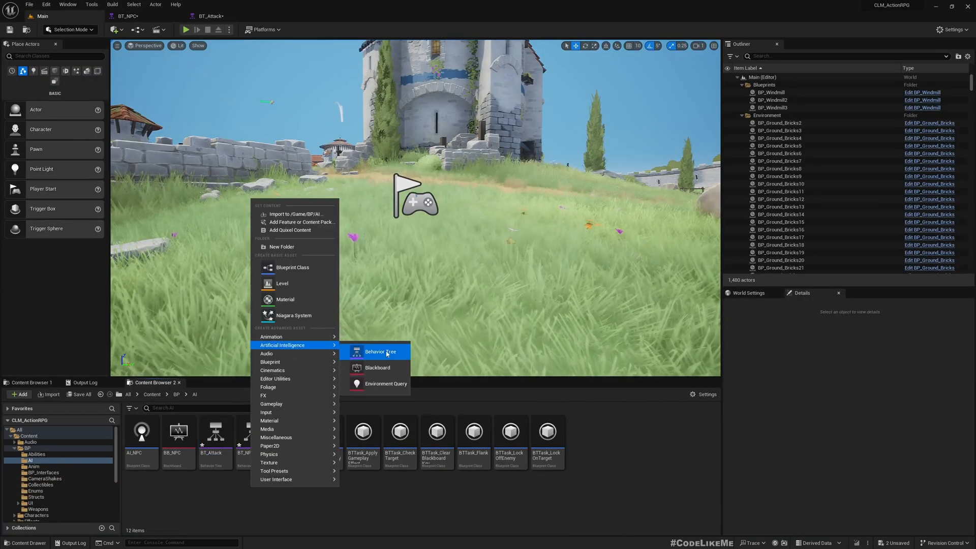
Create a new behavior tree named BT_SearchLastSeenLocation in the AI folder
left_click(381, 351)
type("BT_")
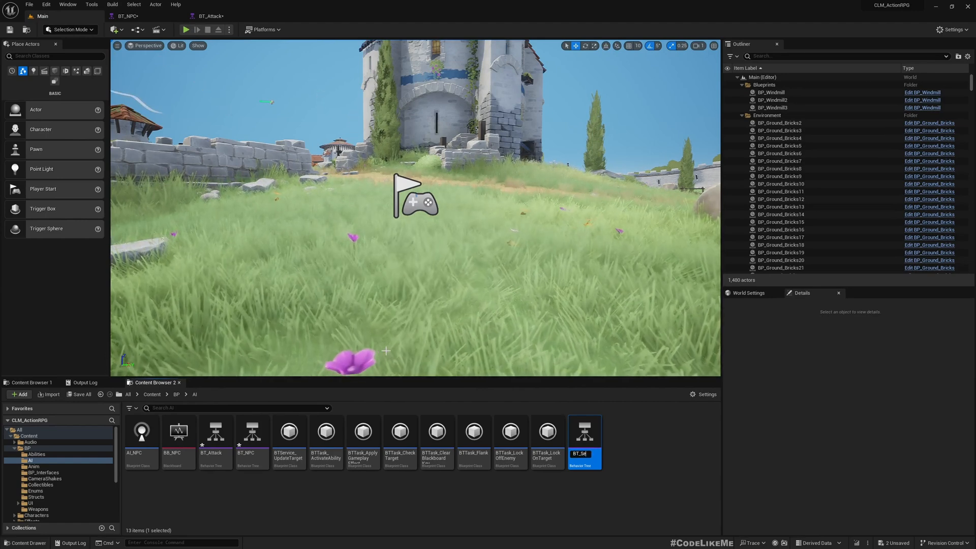
type("SearchLast")
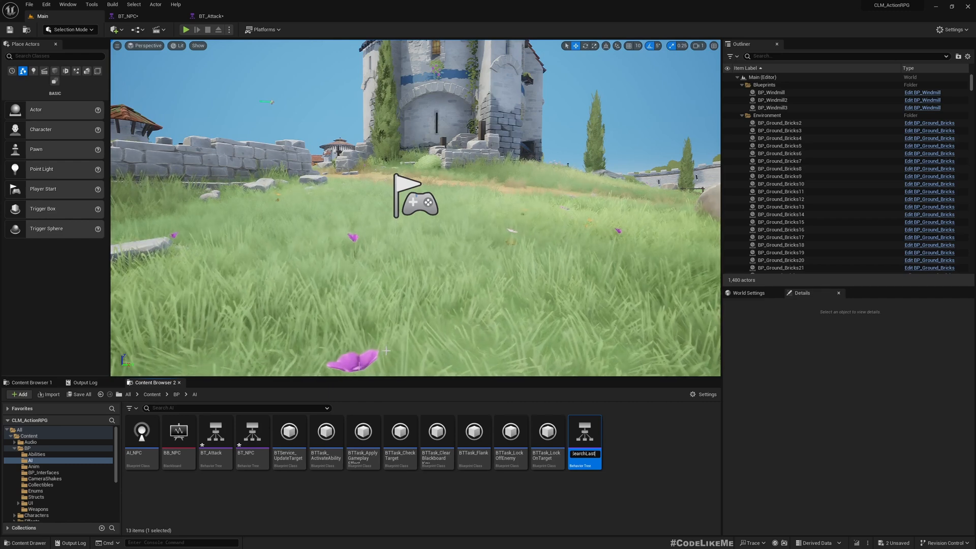
type("eenLocation")
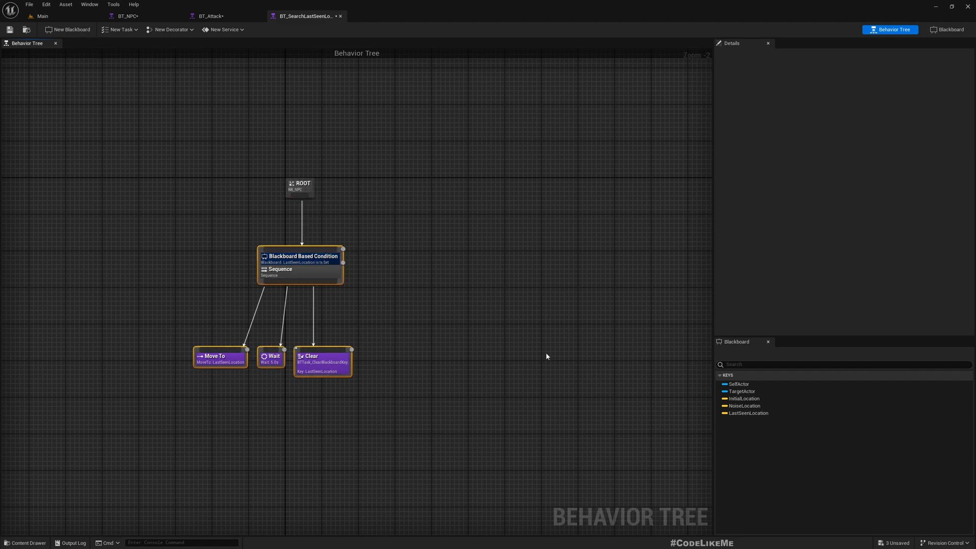
In BT_NPC, replace the LastSeenLocation branch with a Run Behavior node running BT_SearchLastSeenLocation
left_click(302, 256)
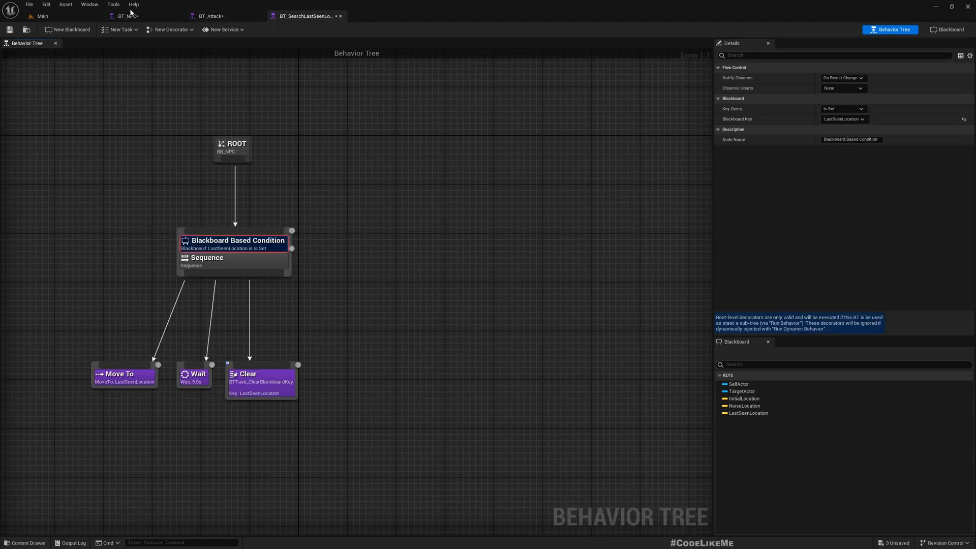
left_click(125, 15)
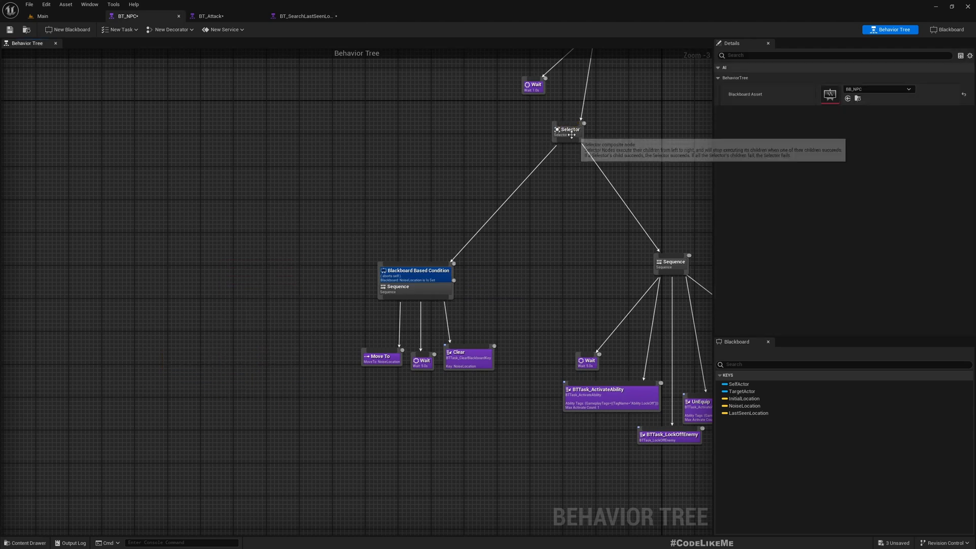
type("ru")
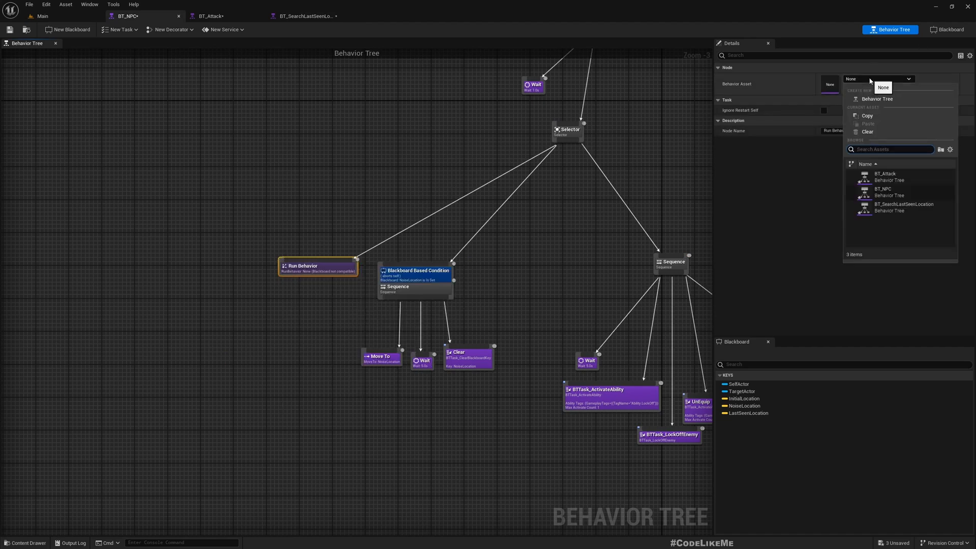
left_click(903, 208)
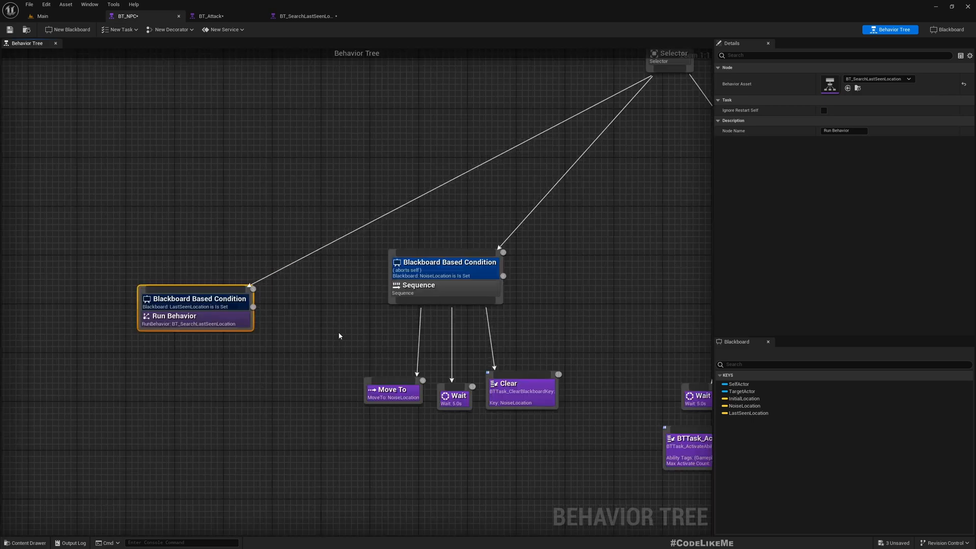
scroll("down", 3)
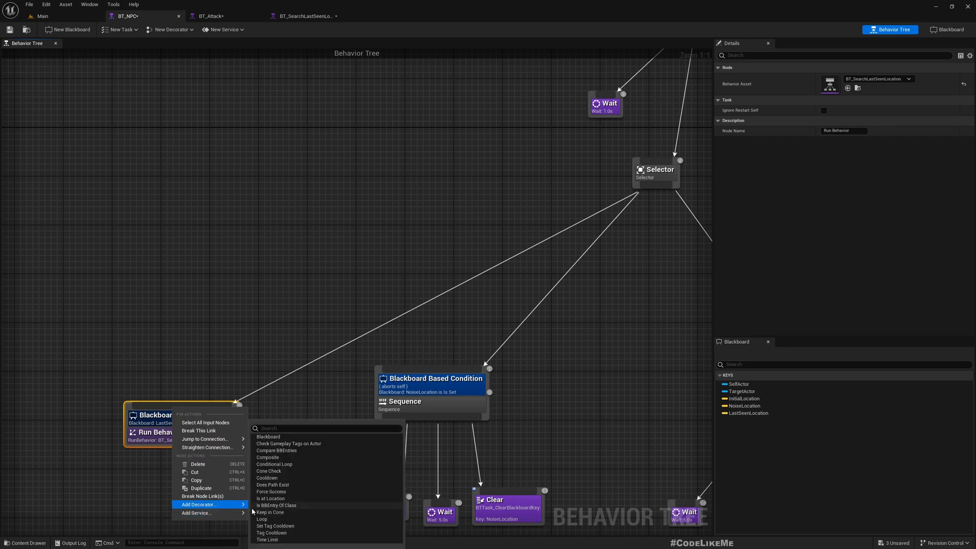
Add a Loop decorator to the search Run Behavior node and check the subtree's Clear task
left_click(261, 519)
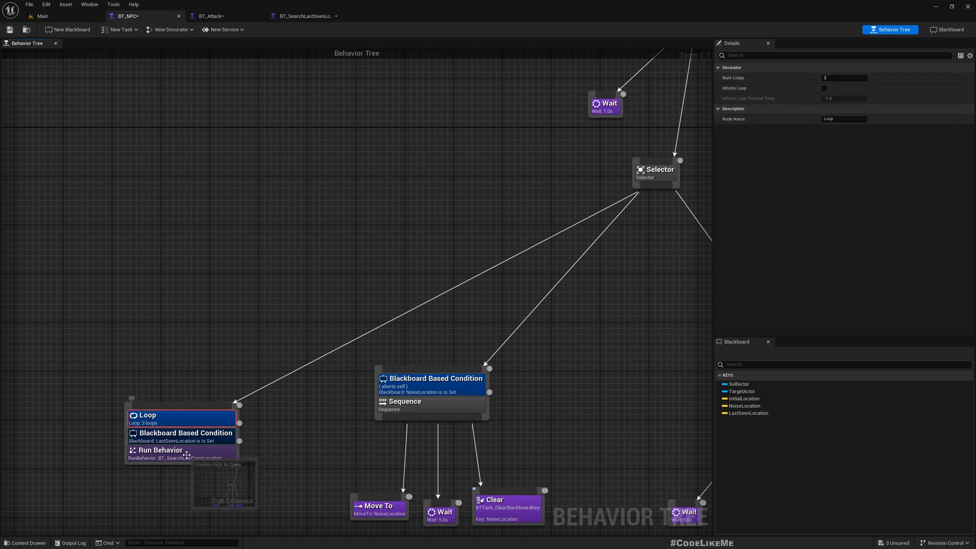
left_click(304, 15)
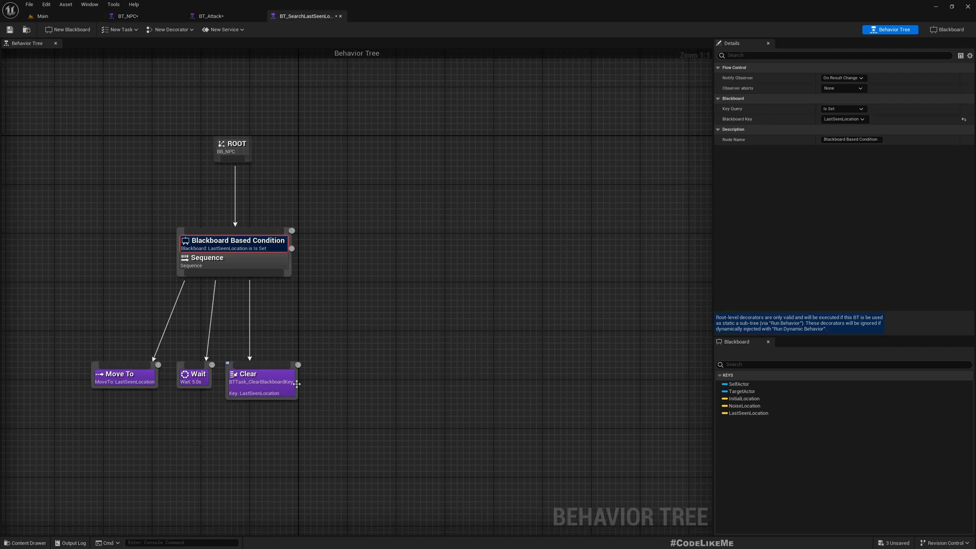
left_click(262, 381)
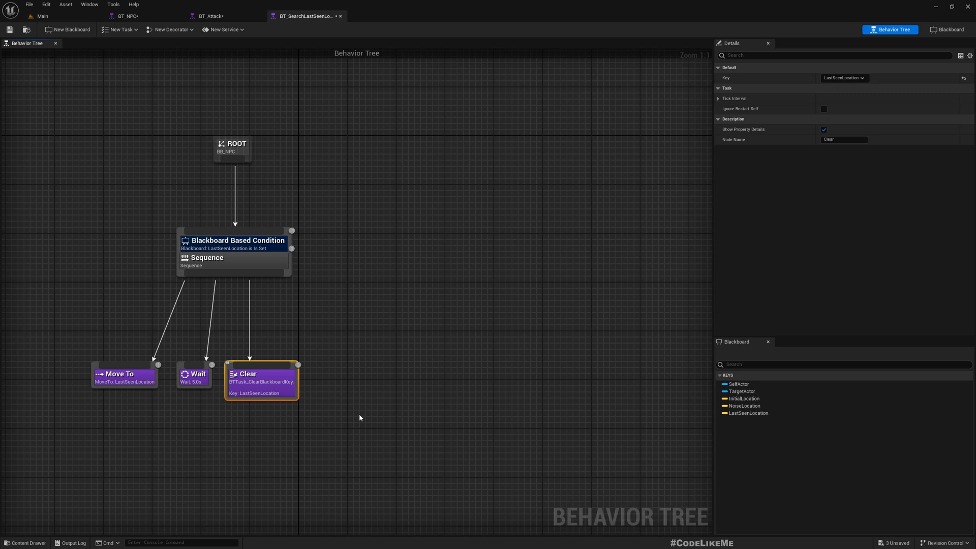
mouse_move(161, 265)
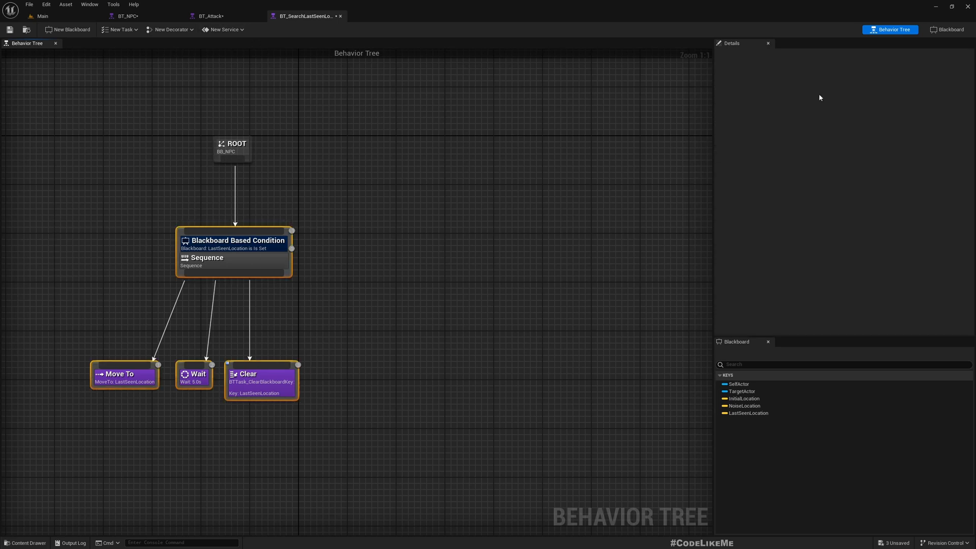
Verify the Run Behavior node's asset, LastSeenLocation condition and loop settings, ending on the subtree
left_click(128, 16)
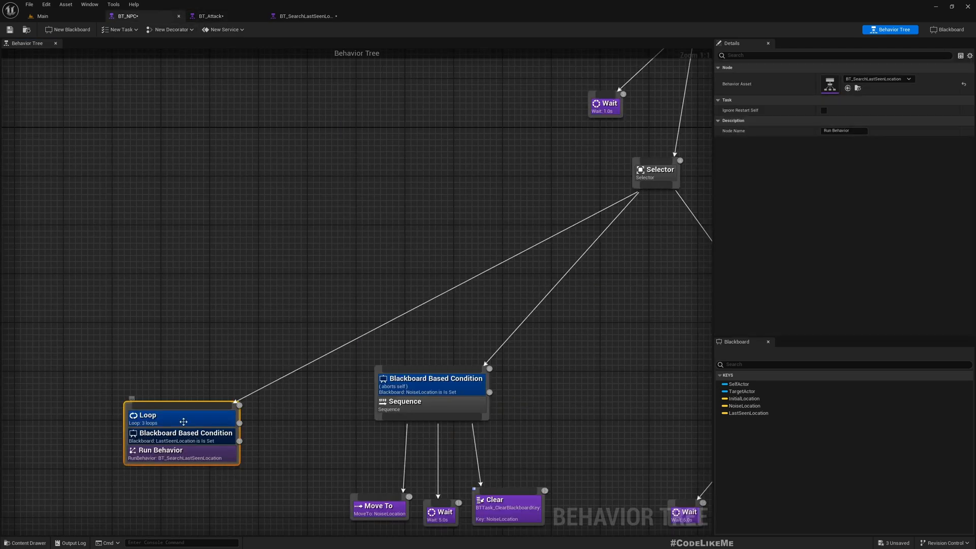
mouse_move(325, 409)
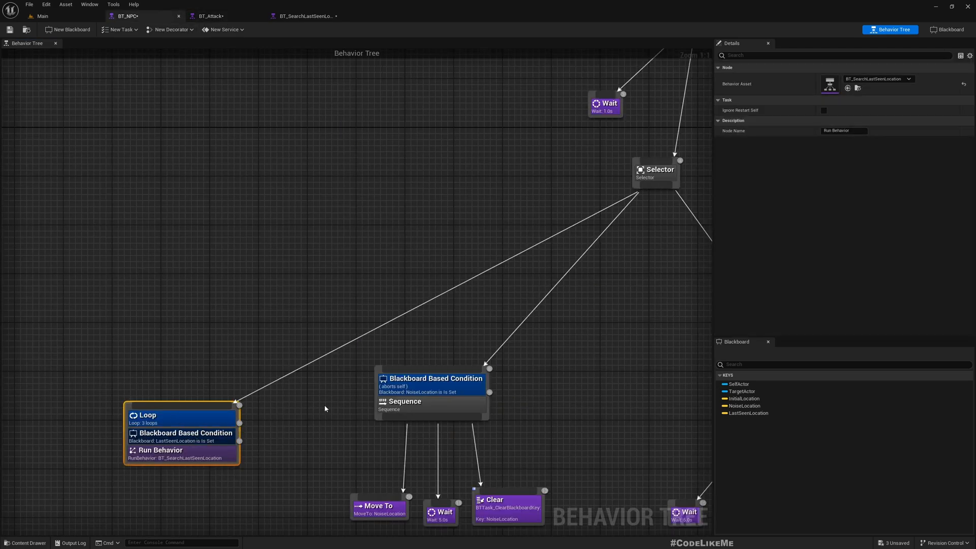
left_click(186, 433)
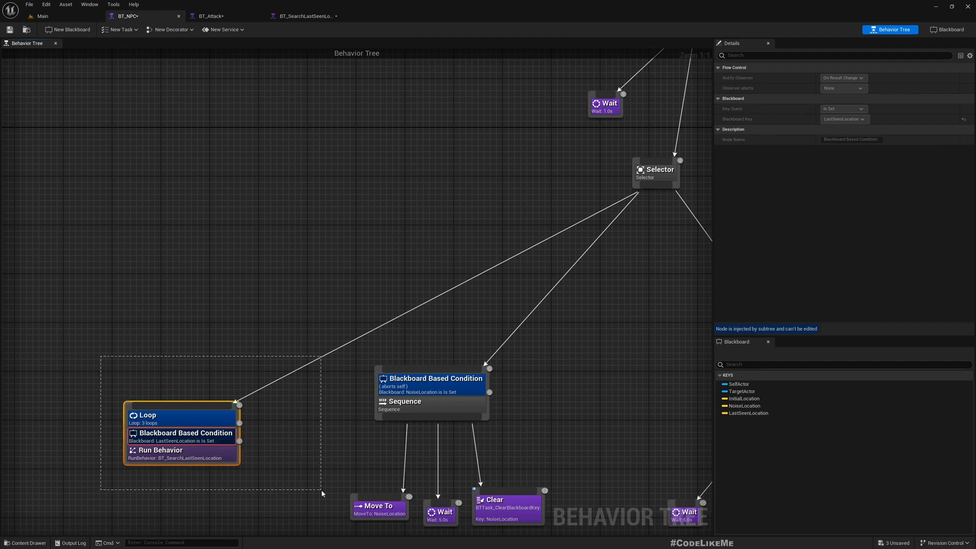
left_click(160, 451)
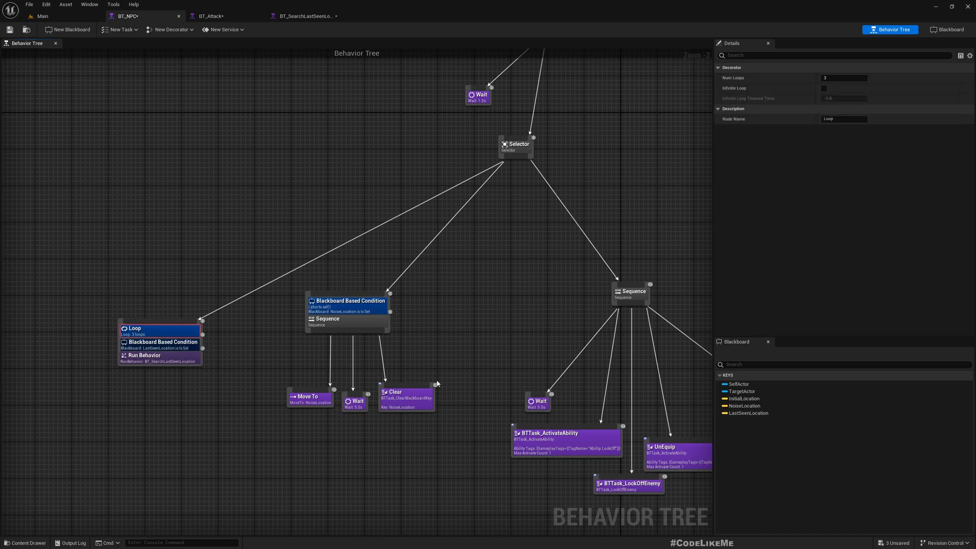
left_click(304, 15)
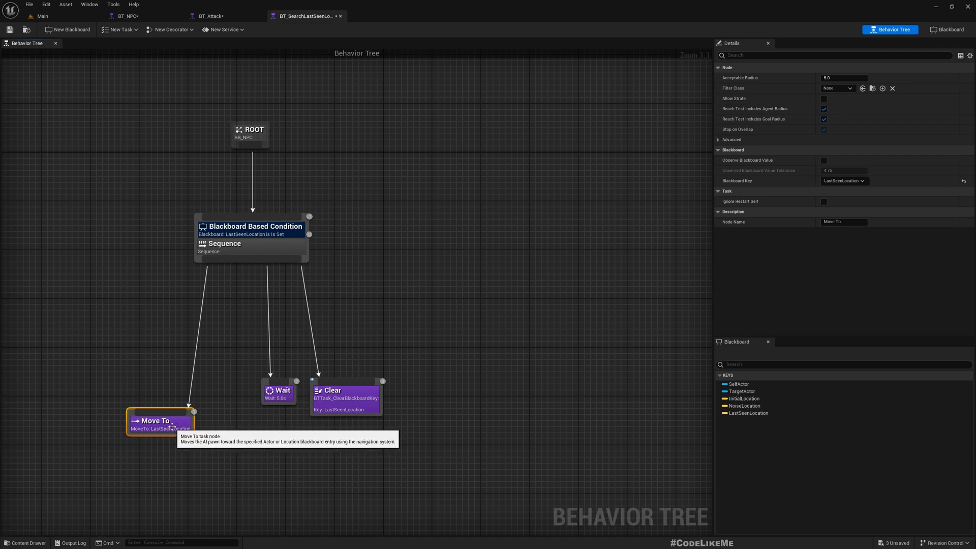
mouse_move(412, 432)
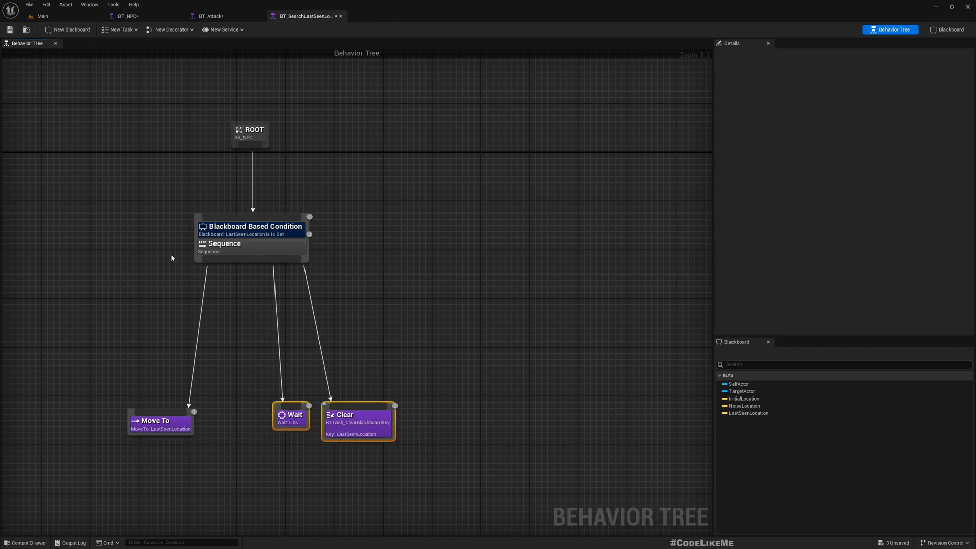
Create and save a BTTask_BlueprintBase task named BTTask_SearchAroundLocation in BP/AI
left_click(123, 30)
type("BTTask_SearchAround")
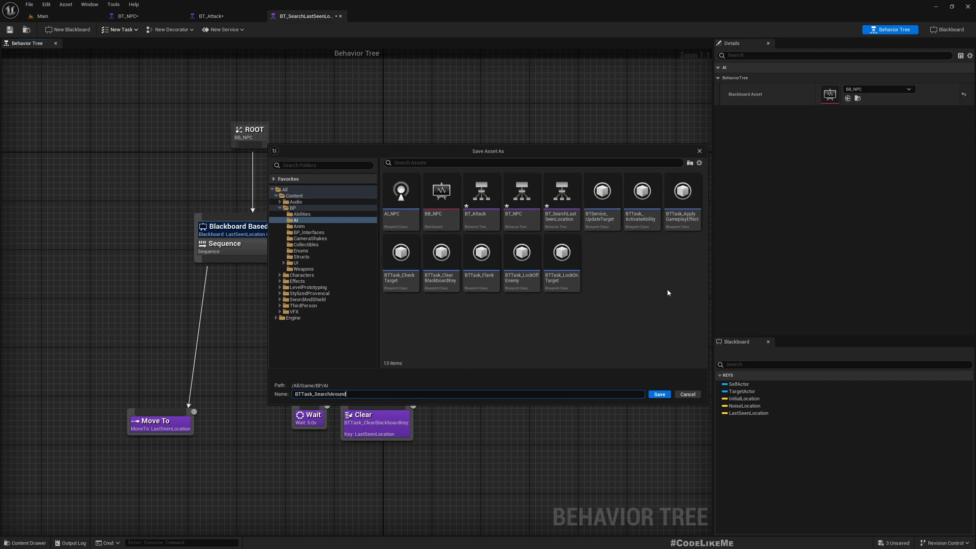
left_click(659, 395)
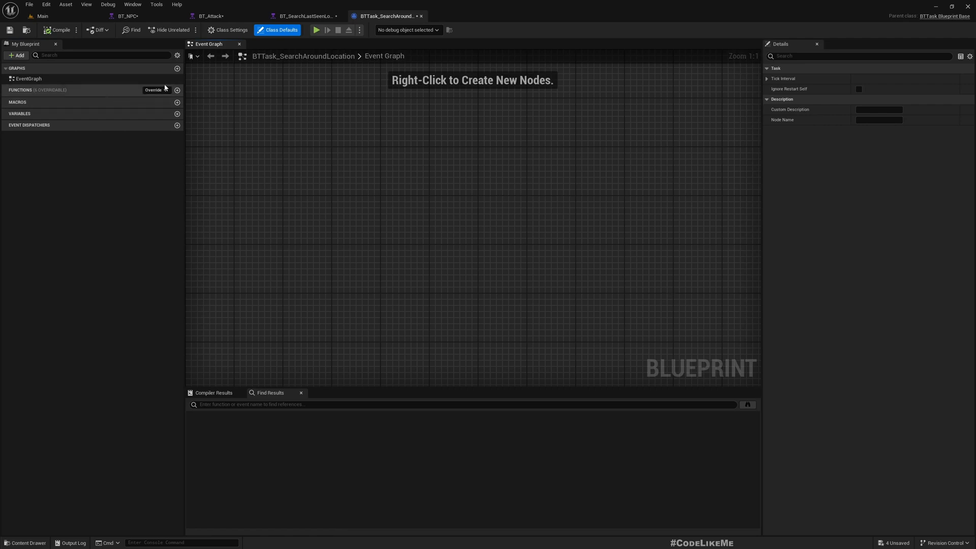
Override Receive Execute AI and add a SearchLocation variable of type Blackboard Key Selector
left_click(154, 90)
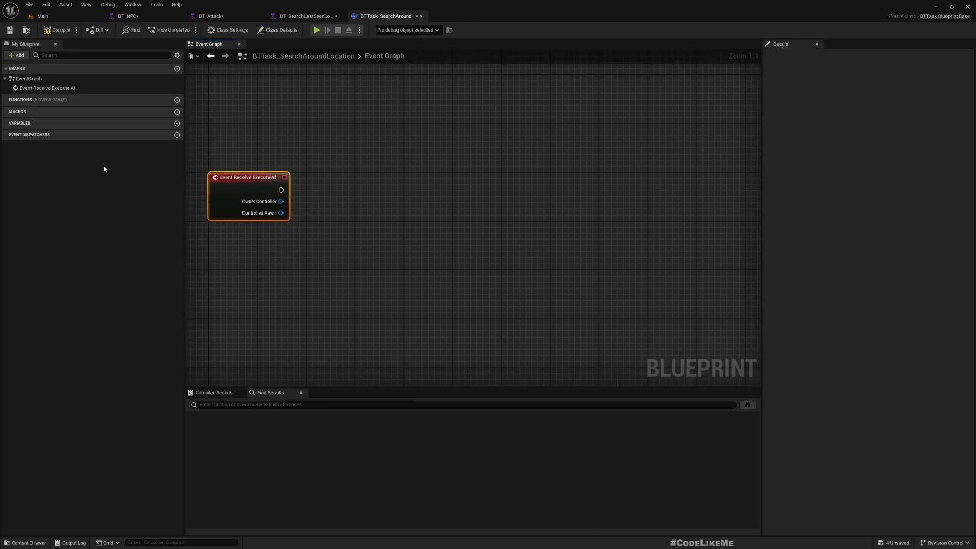
left_click(177, 123)
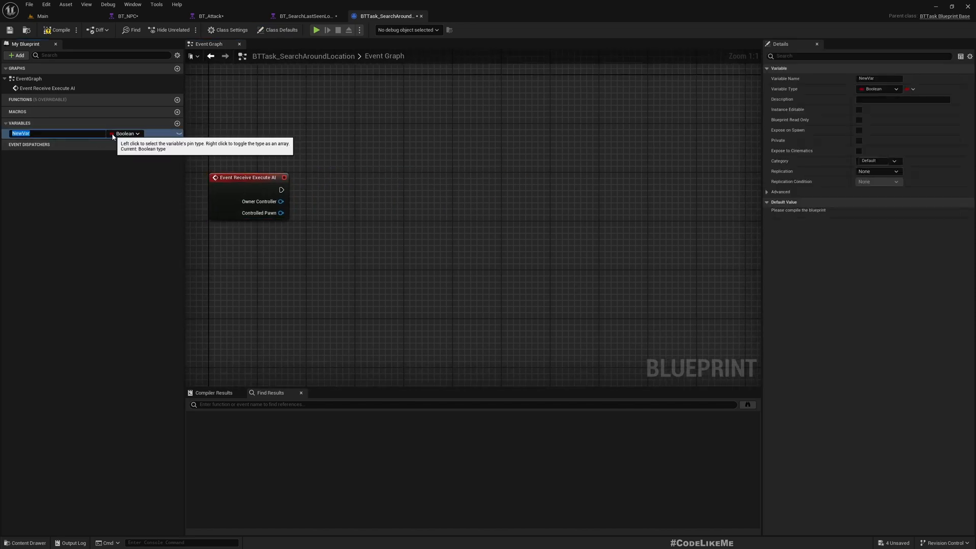
type("SearchL")
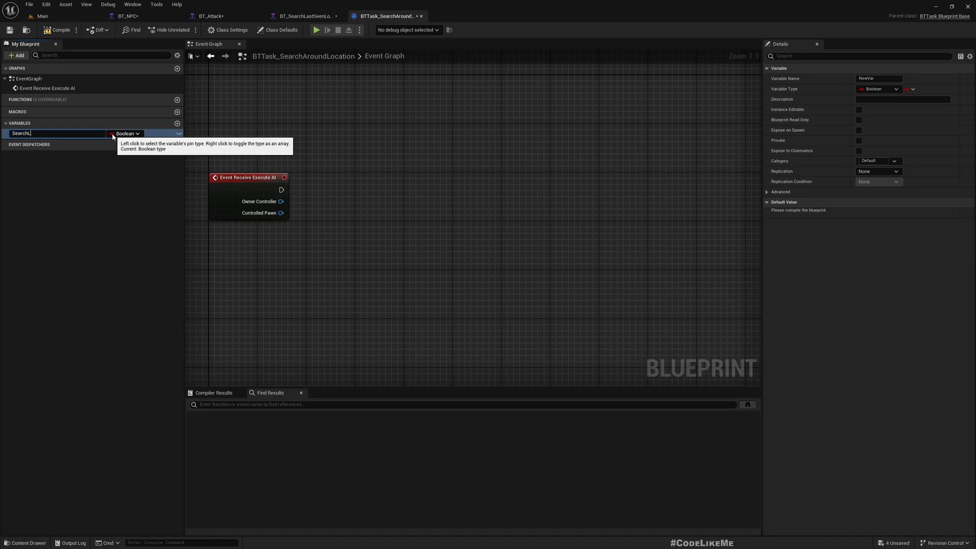
type("SearchLocation")
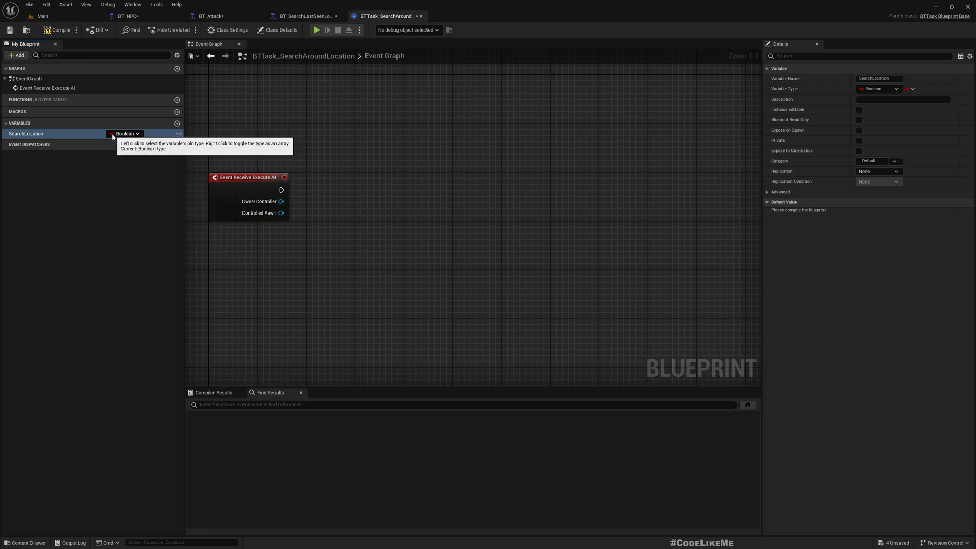
left_click(128, 134)
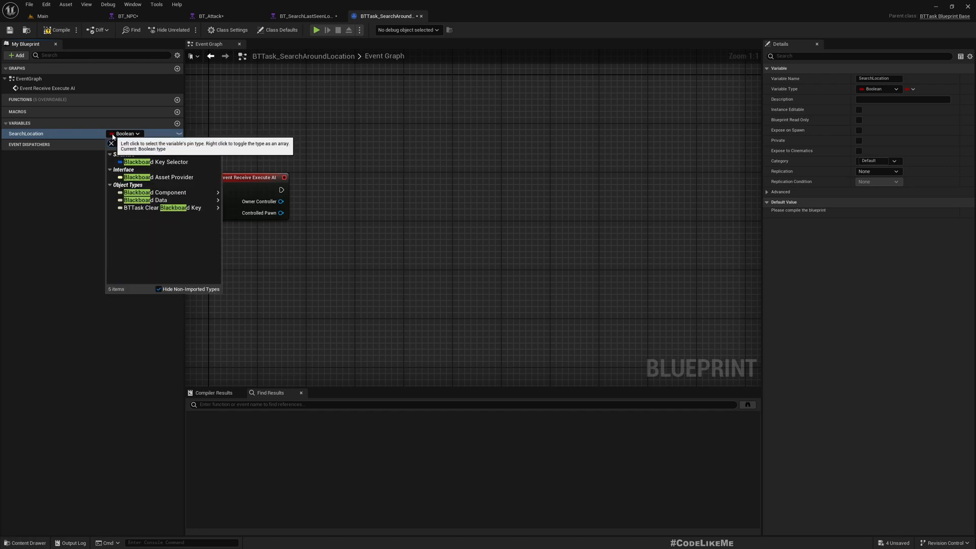
left_click(157, 161)
type("get value")
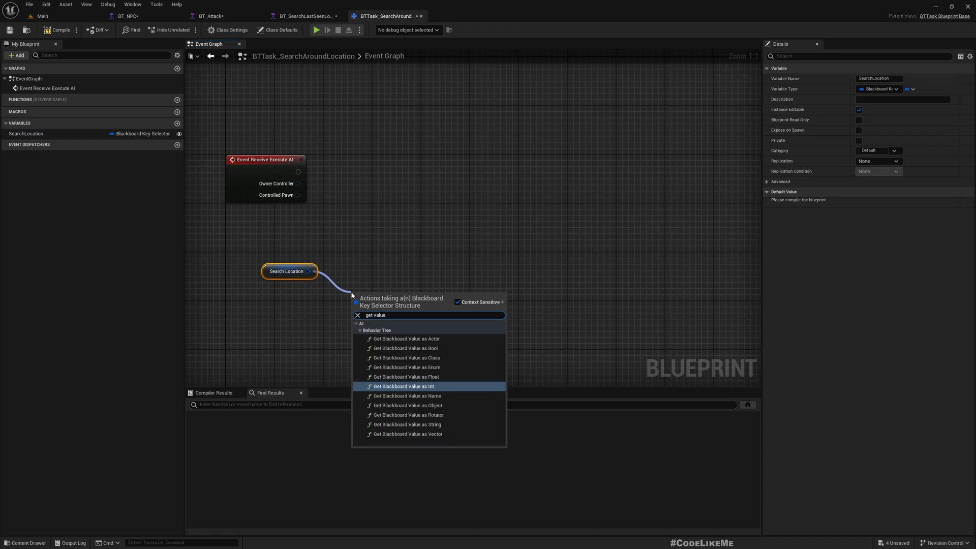
Read SearchLocation as a vector and get a random reachable point within radius 1000
type("as")
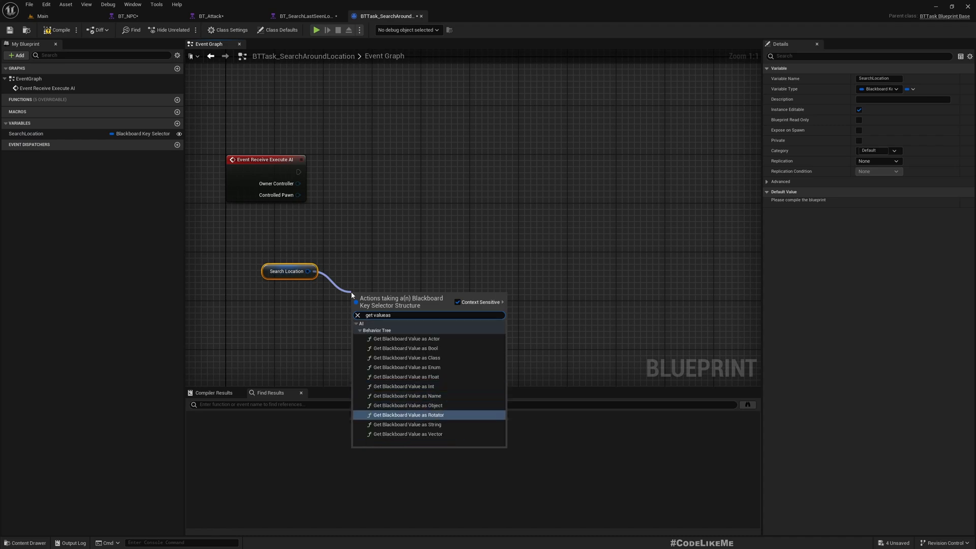
left_click(407, 435)
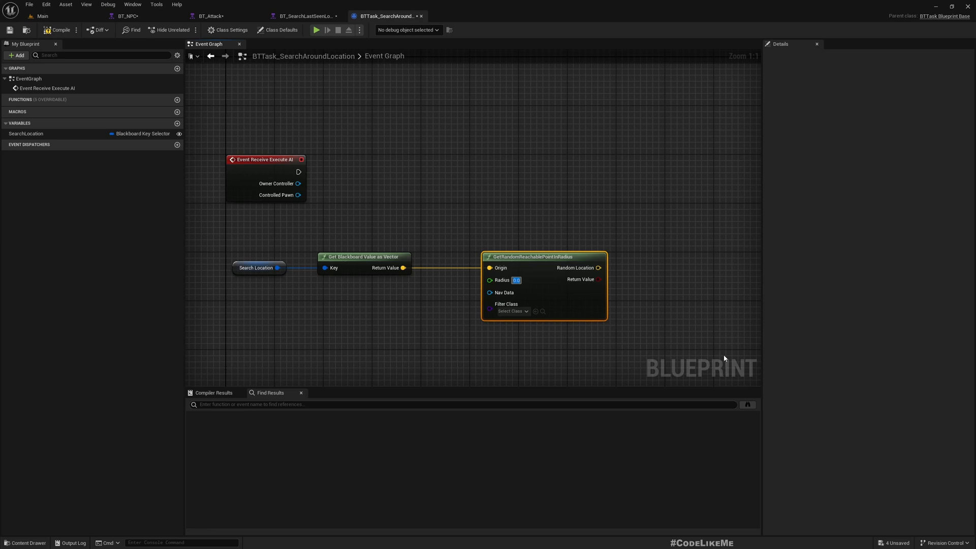
type("2000.0")
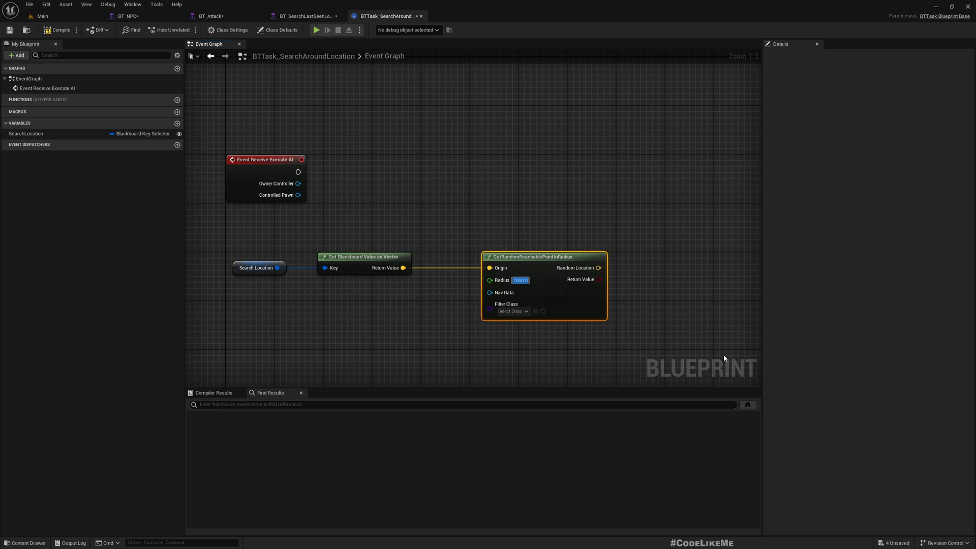
type("000.0")
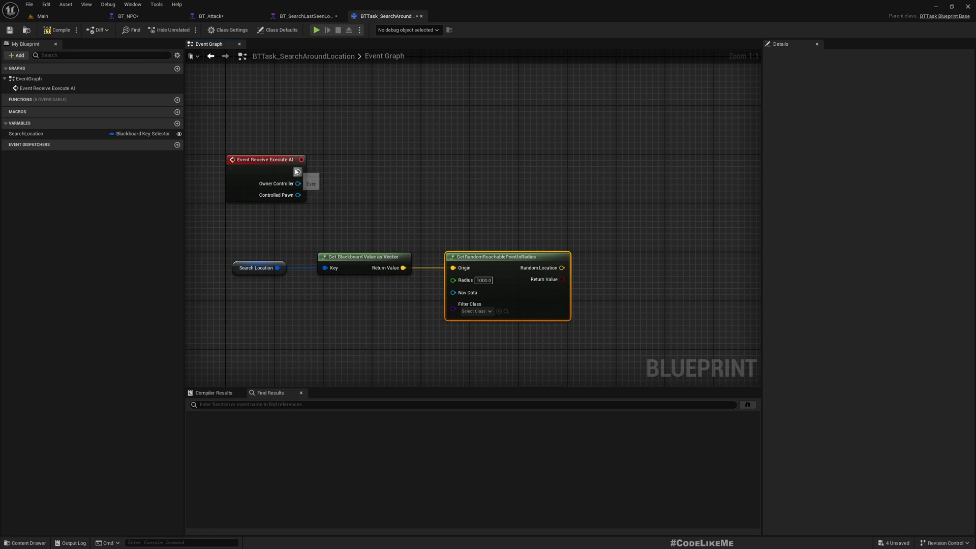
Move the pawn there with AI MoveTo and finish execution on the result
type("ai m")
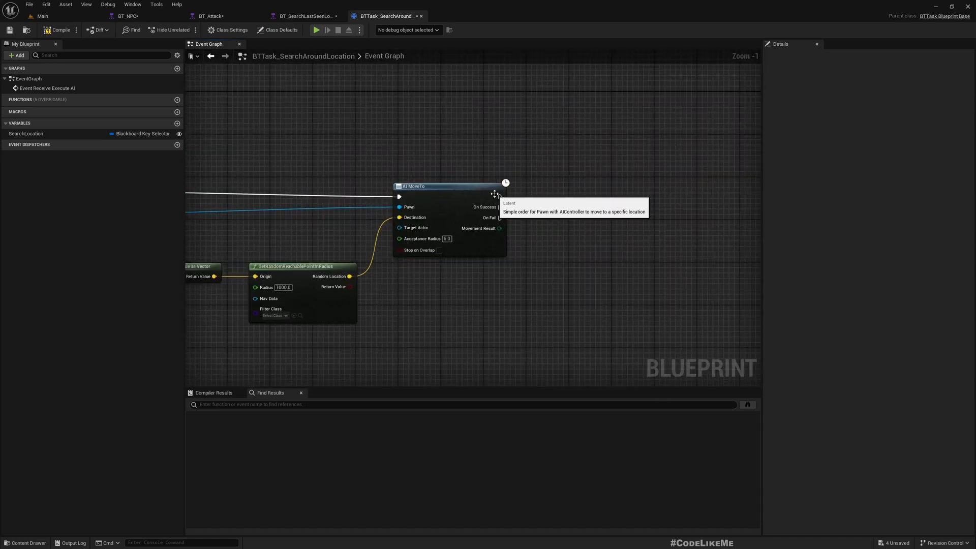
left_click_drag(501, 197, 630, 207)
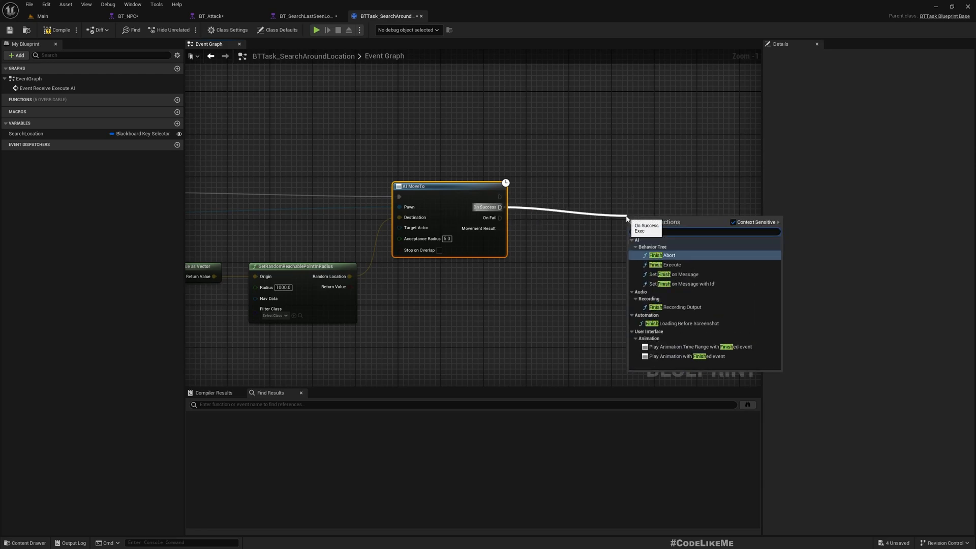
left_click(670, 264)
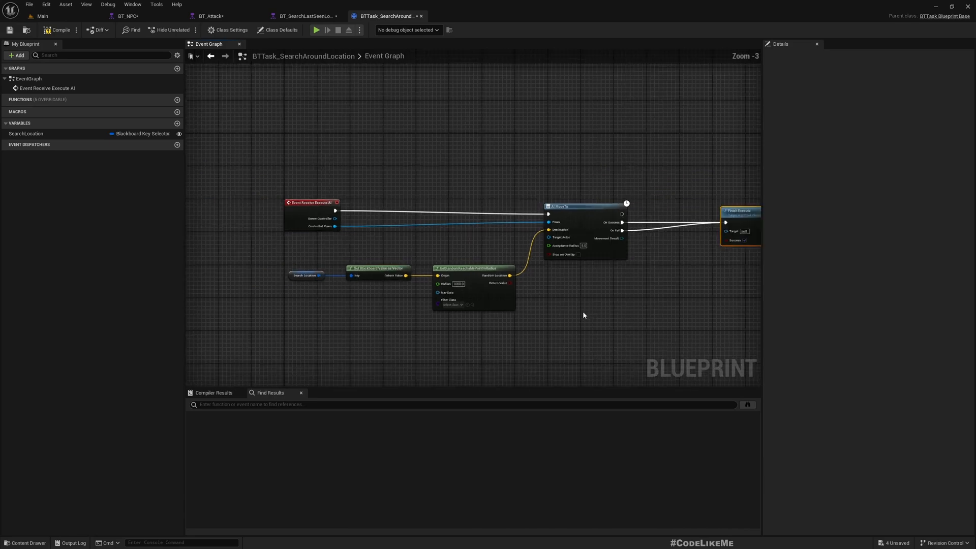
mouse_move(280, 30)
type("sear")
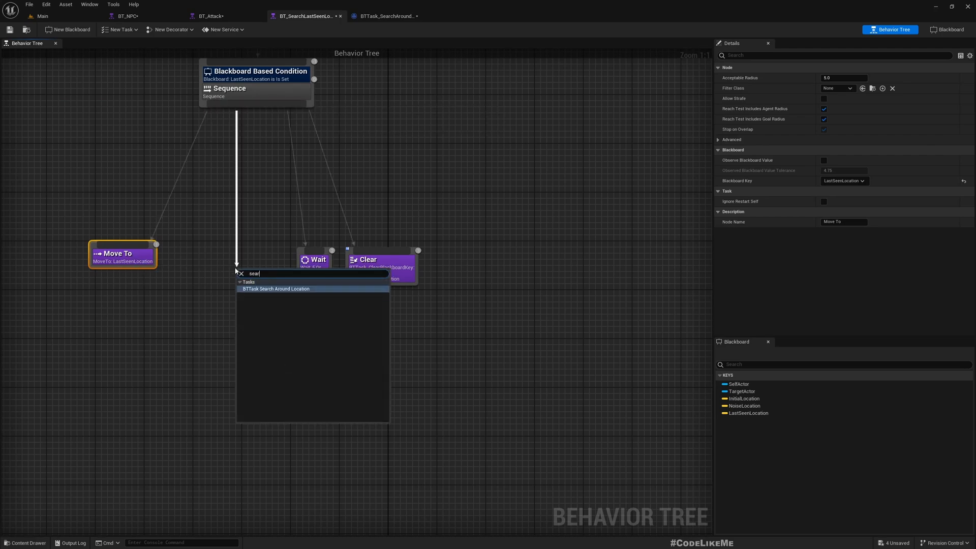
Add BTTask_SearchAroundLocation under the sequence with a Loop decorator of 2
left_click(277, 287)
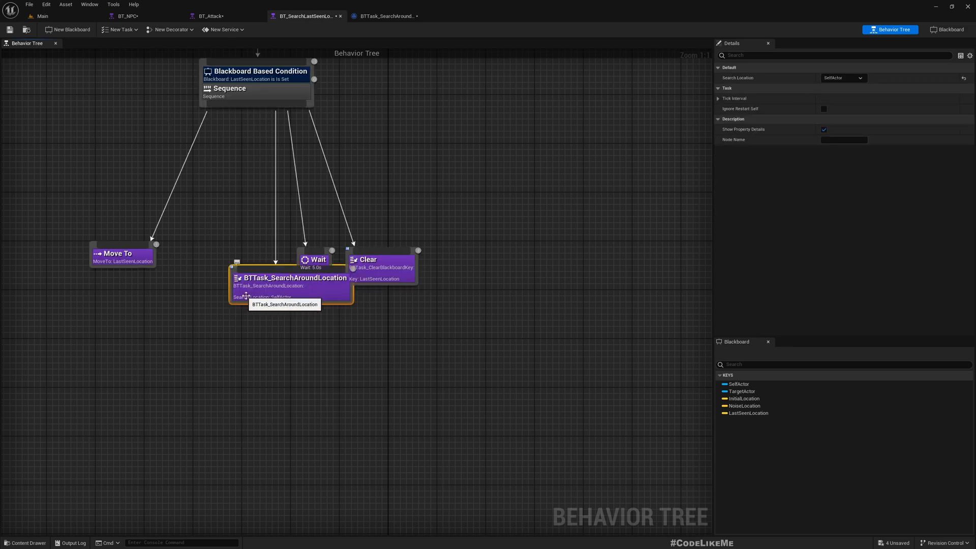
right_click(293, 278)
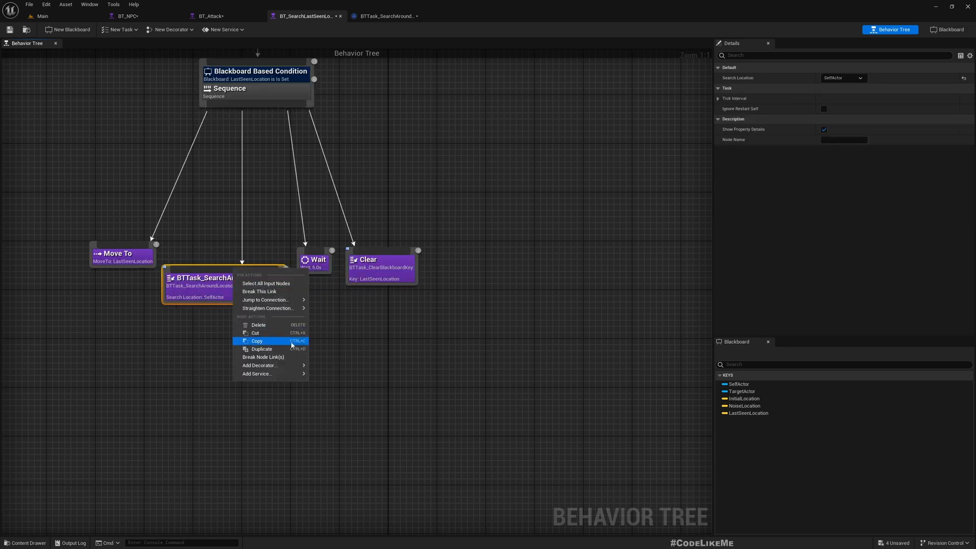
mouse_move(257, 373)
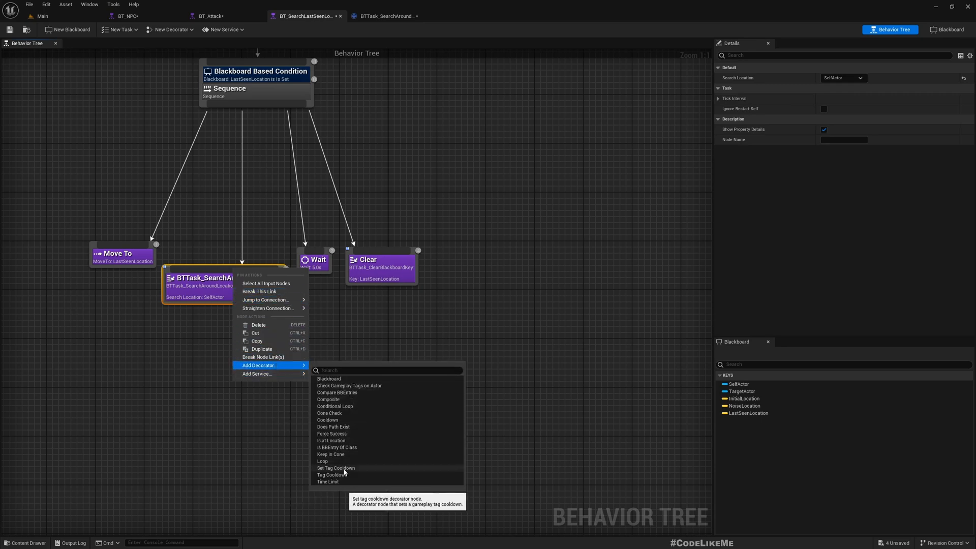
left_click(322, 461)
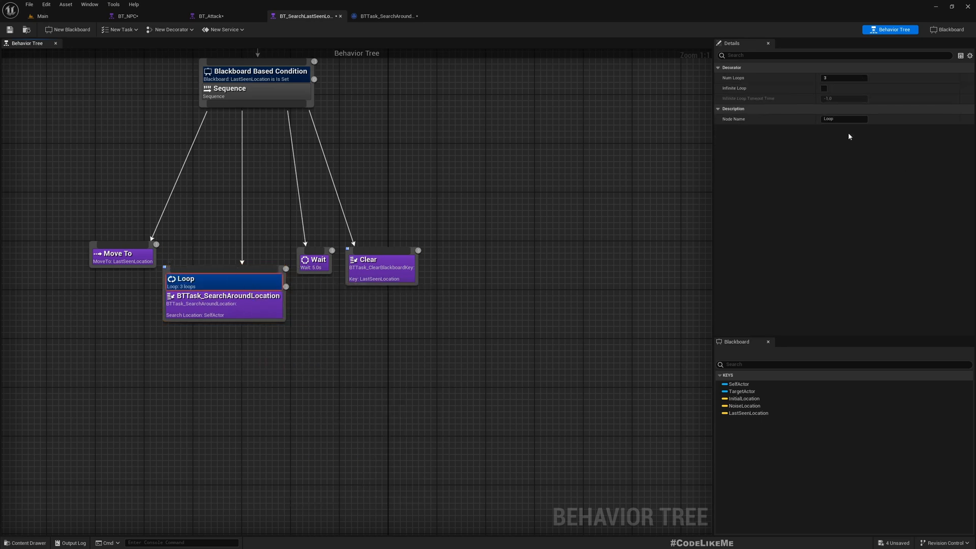
left_click(844, 77)
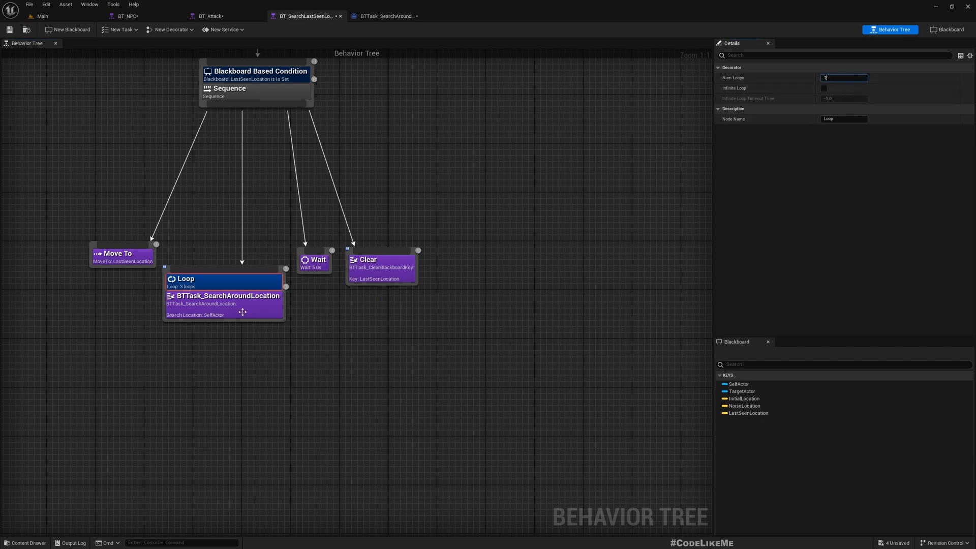
left_click(223, 305)
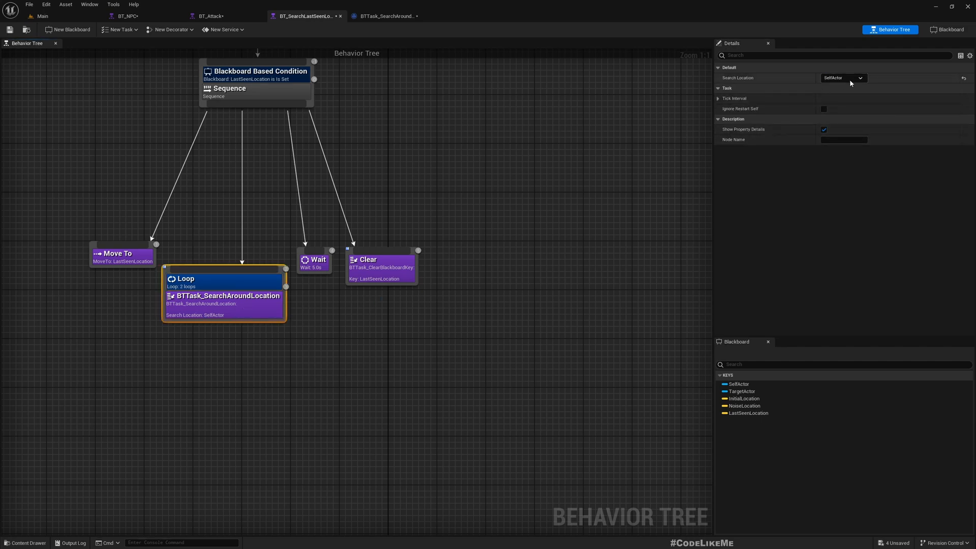
Set the task's Search Location key to LastSeenLocation instead of SelfActor
left_click(843, 77)
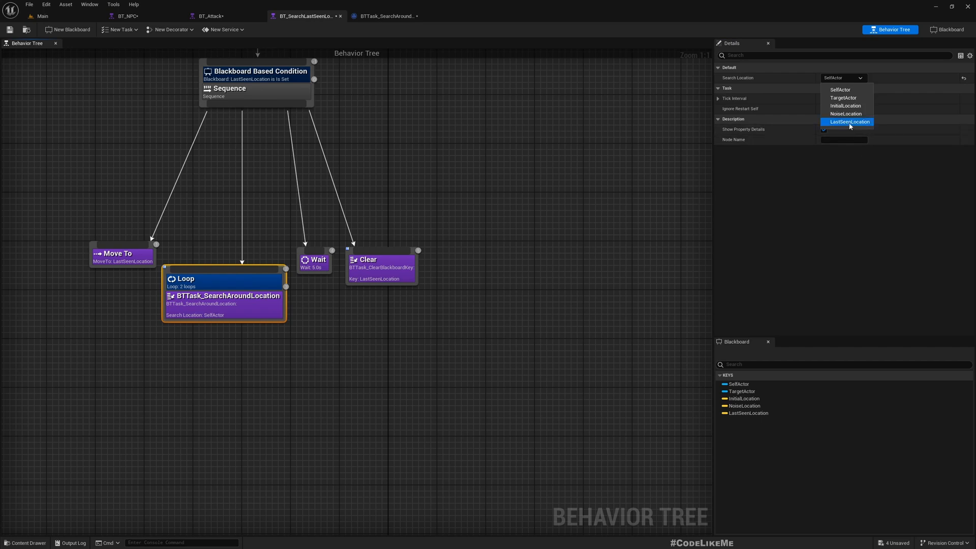
left_click(848, 121)
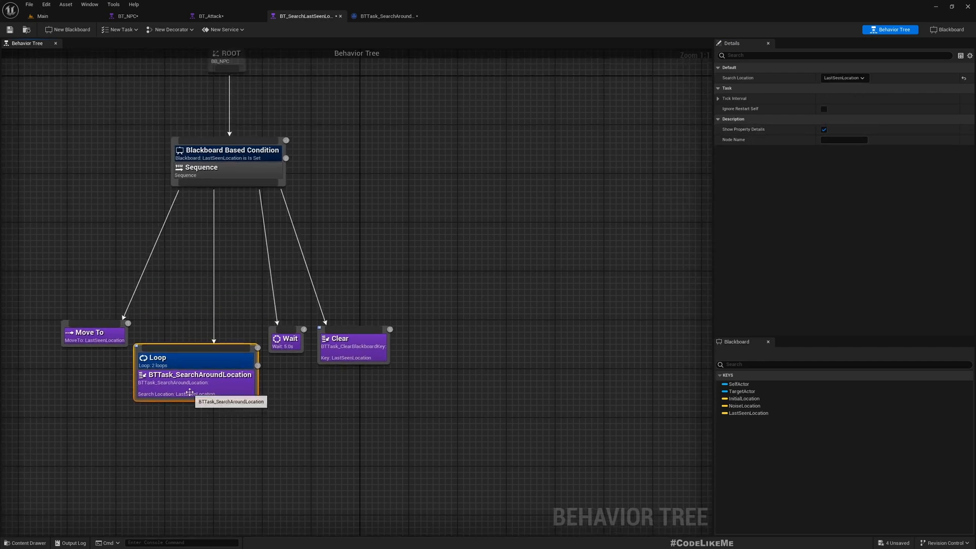
left_click(386, 16)
type("wai")
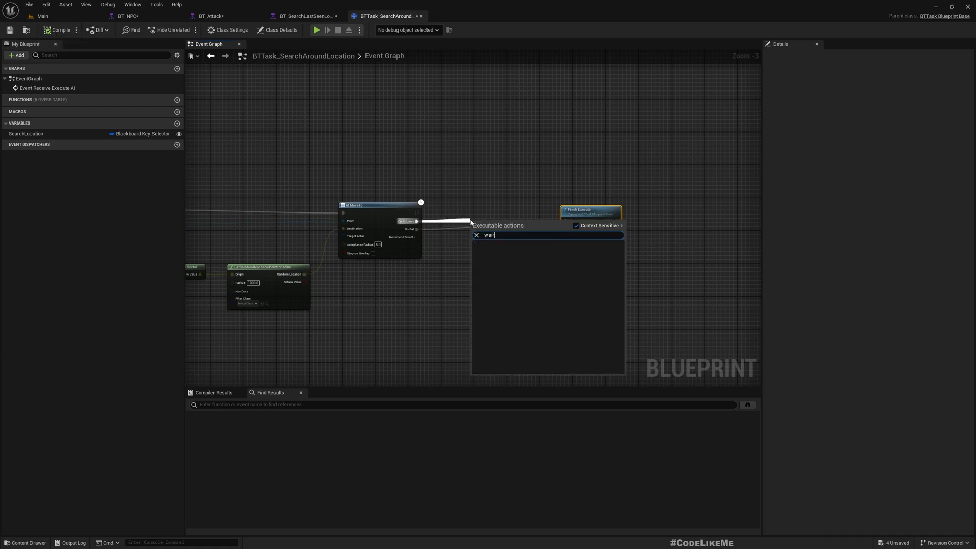
Insert a Delay between AI MoveTo's results and Finish Execute, then return to the tree
type("delay")
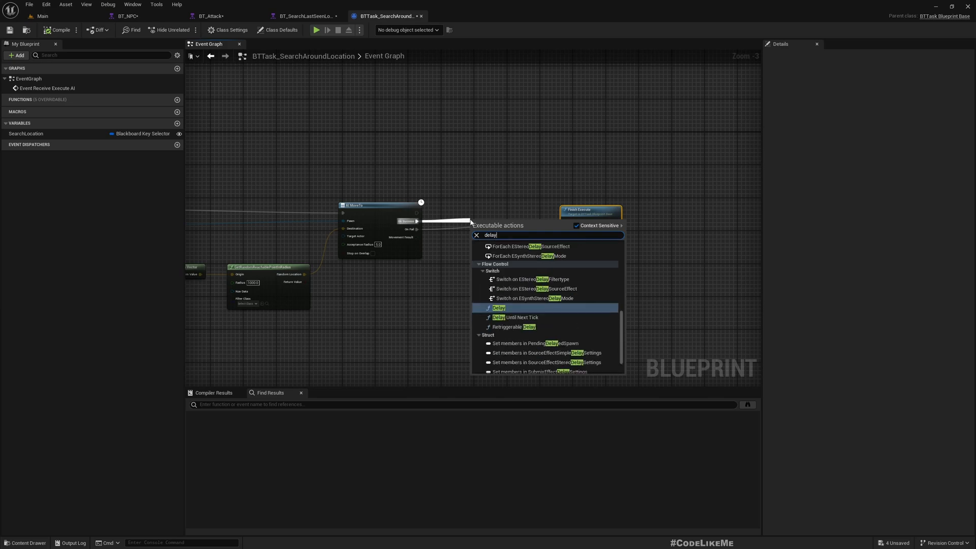
left_click(499, 308)
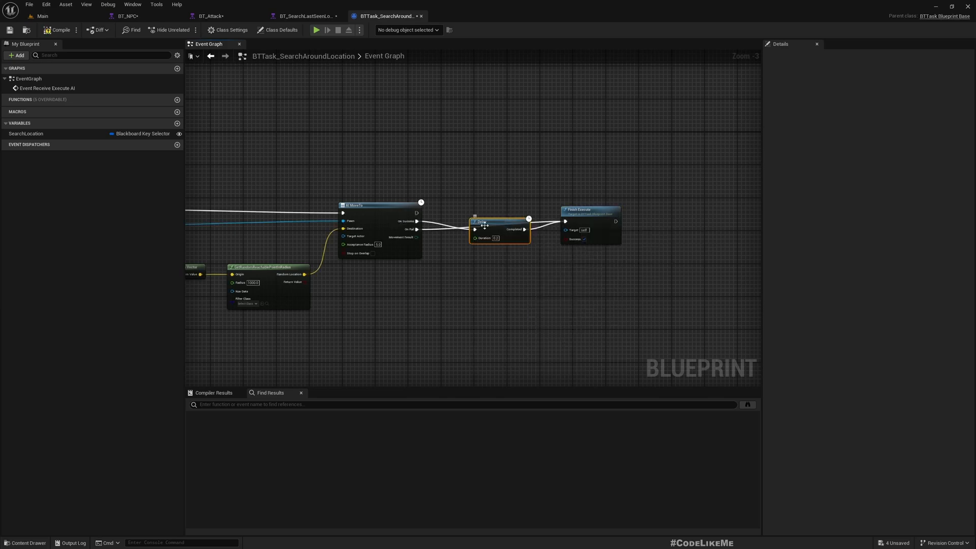
left_click_drag(498, 226, 504, 218)
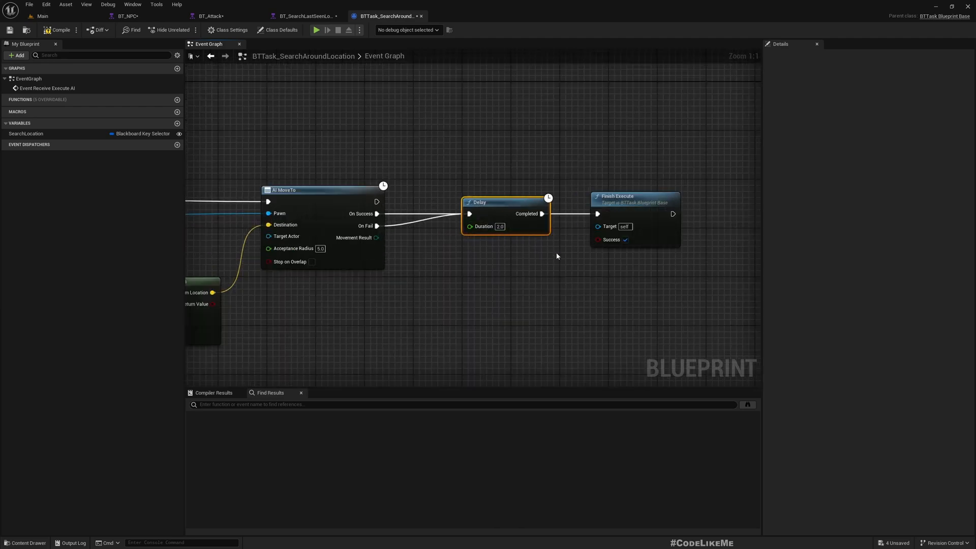
scroll("down", 3)
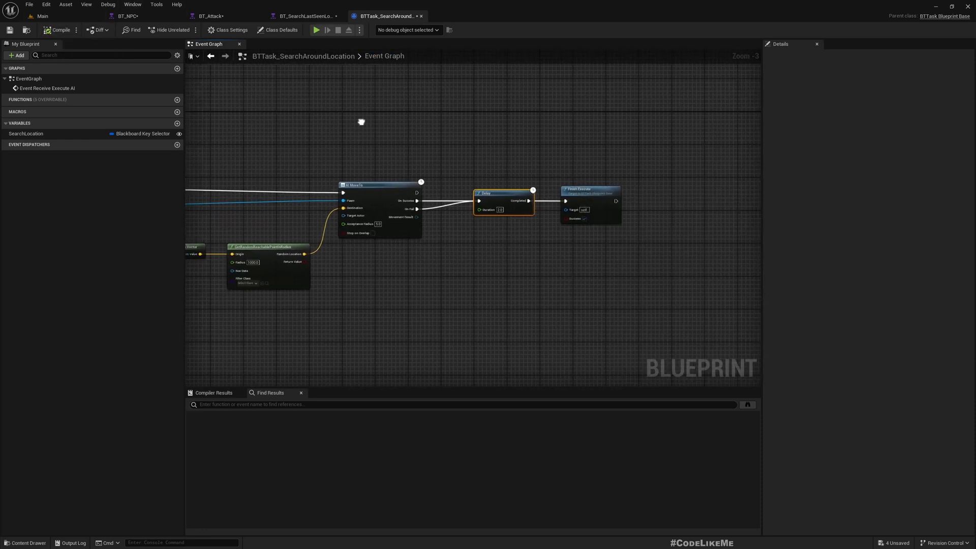
left_click(304, 16)
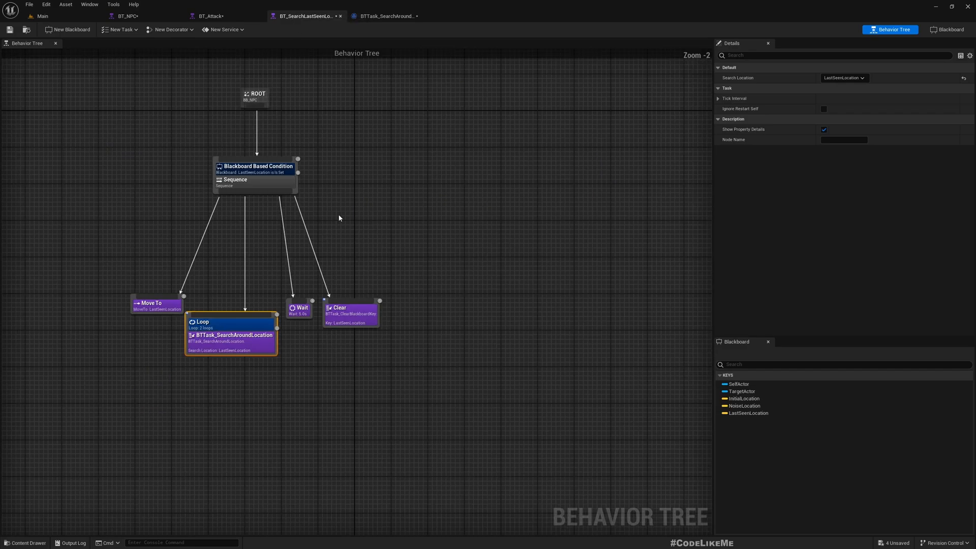
Switch to the Main level editor showing the castle landscape
left_click(41, 16)
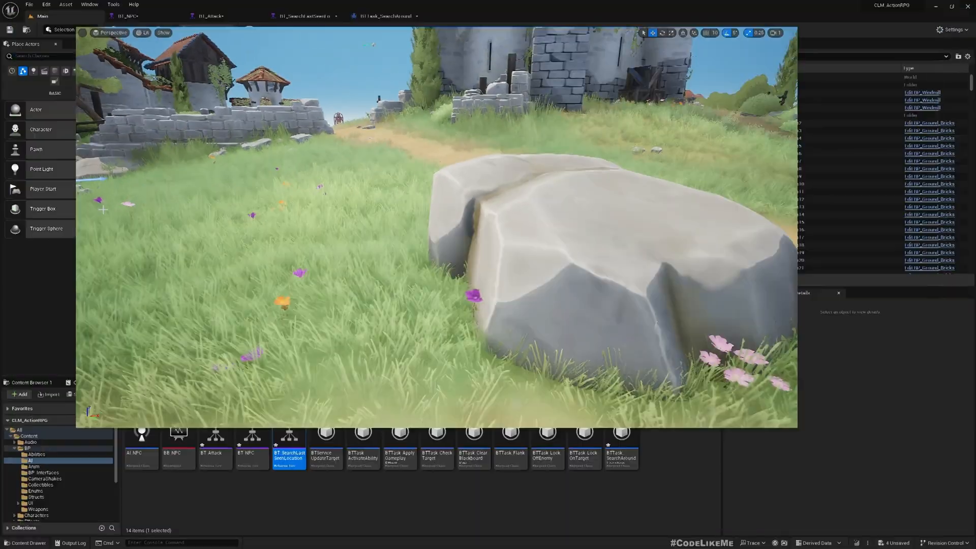
Add a Wait task between Move To and the search loop in BT_SearchLastSeenLocation
left_click(305, 15)
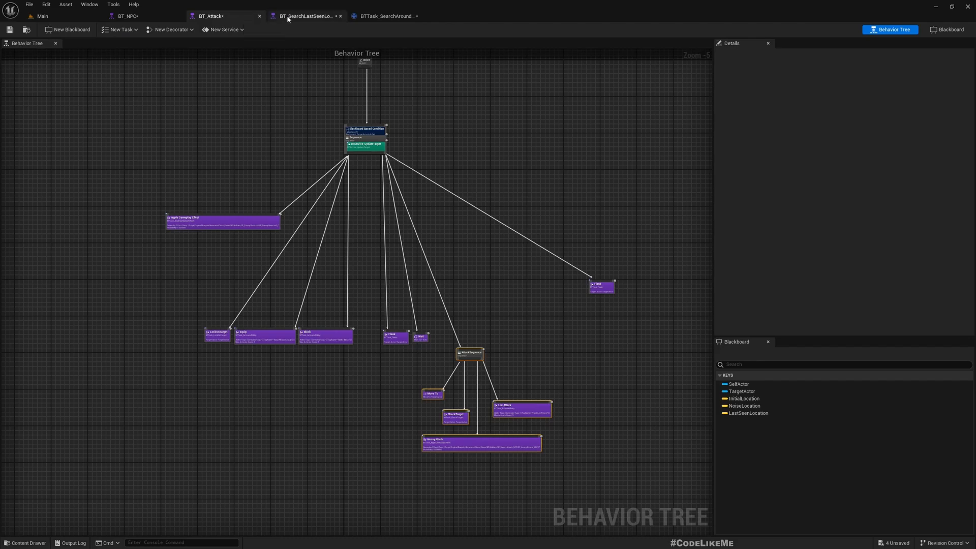
left_click(304, 16)
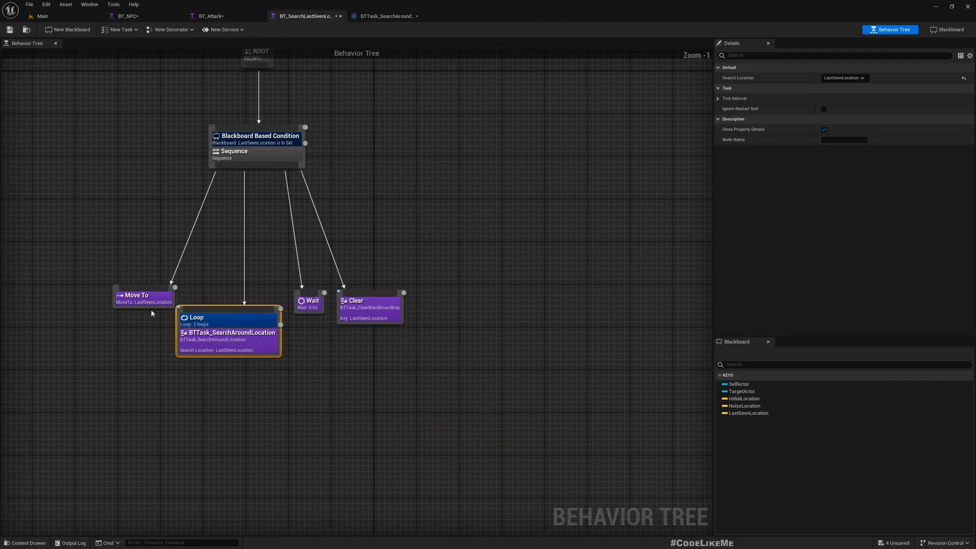
left_click_drag(143, 295, 65, 290)
type("wait")
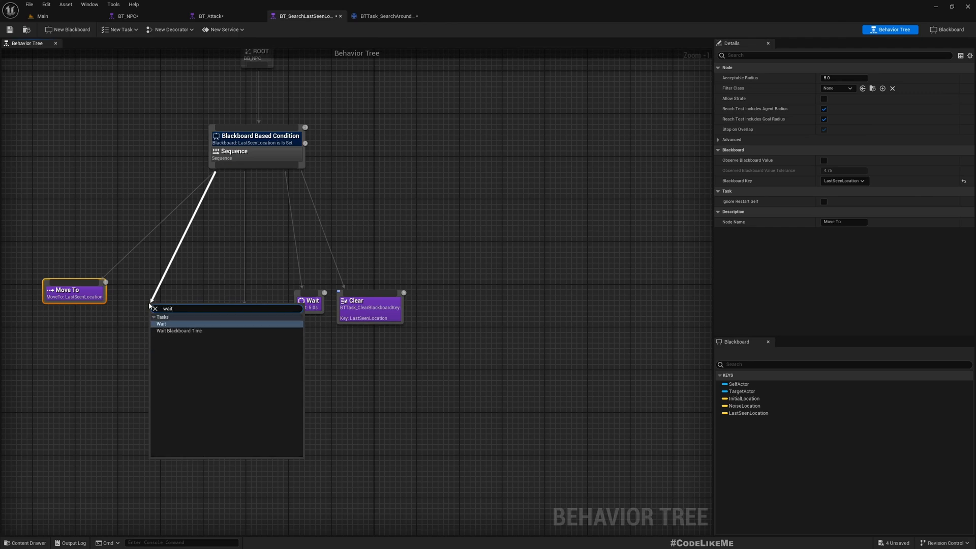
left_click(162, 324)
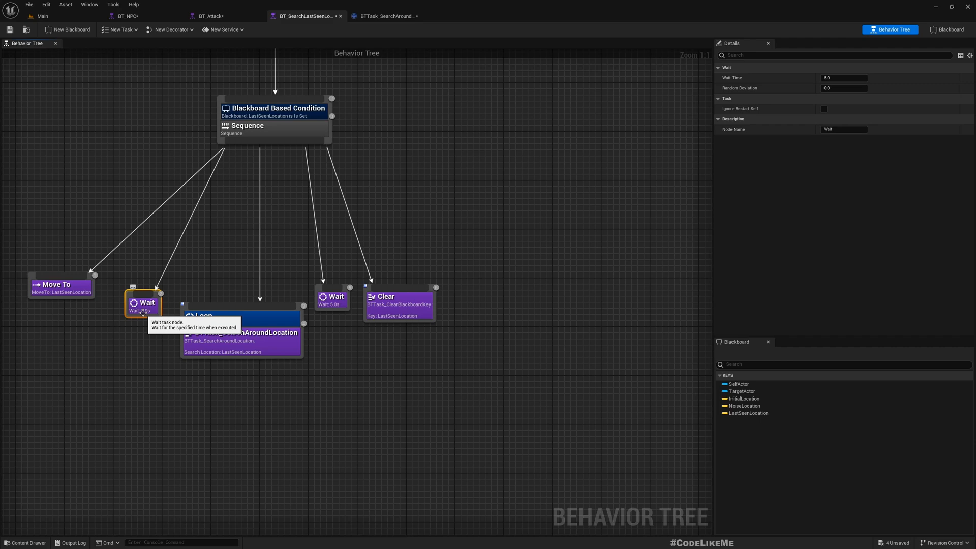
left_click(844, 77)
type("3")
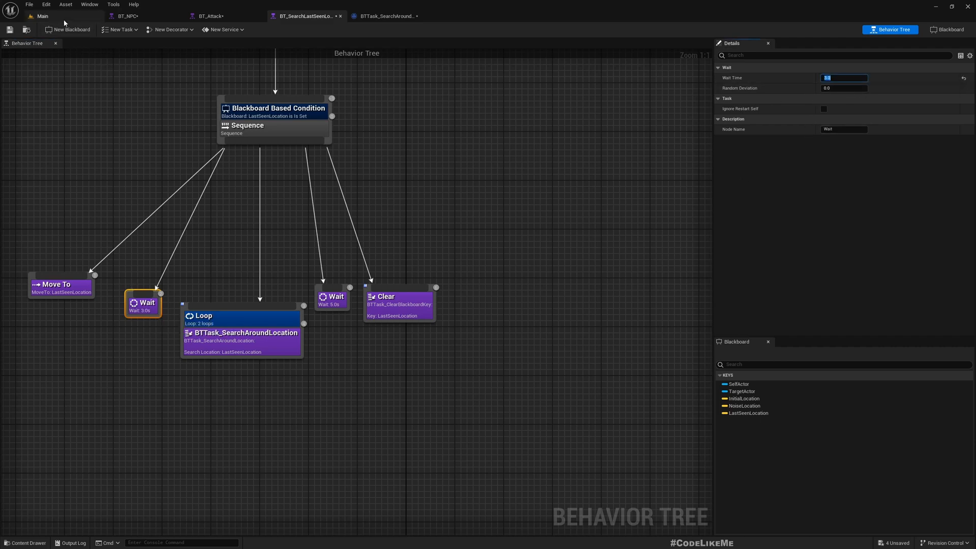
left_click(42, 15)
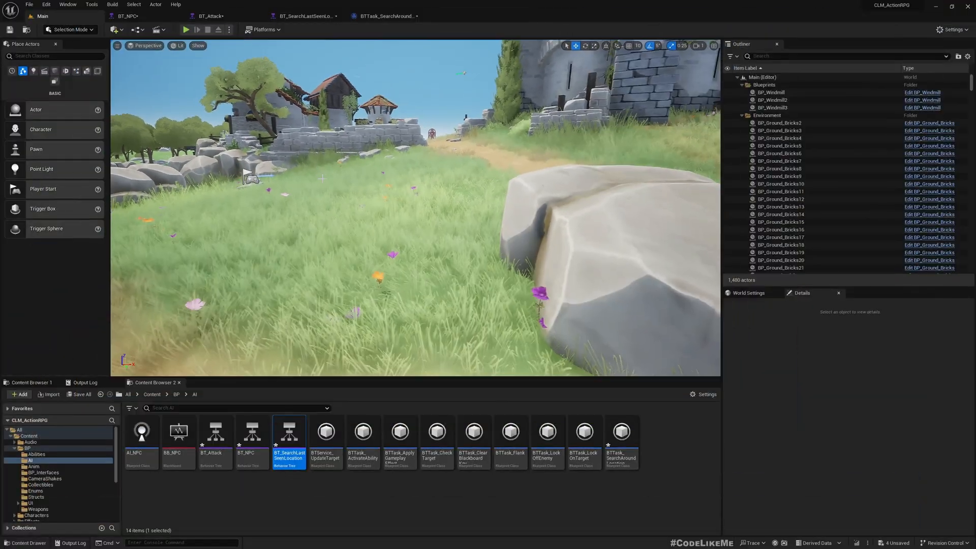
Review BT_NPC's Run Behavior node that runs BT_SearchLastSeenLocation
left_click(211, 15)
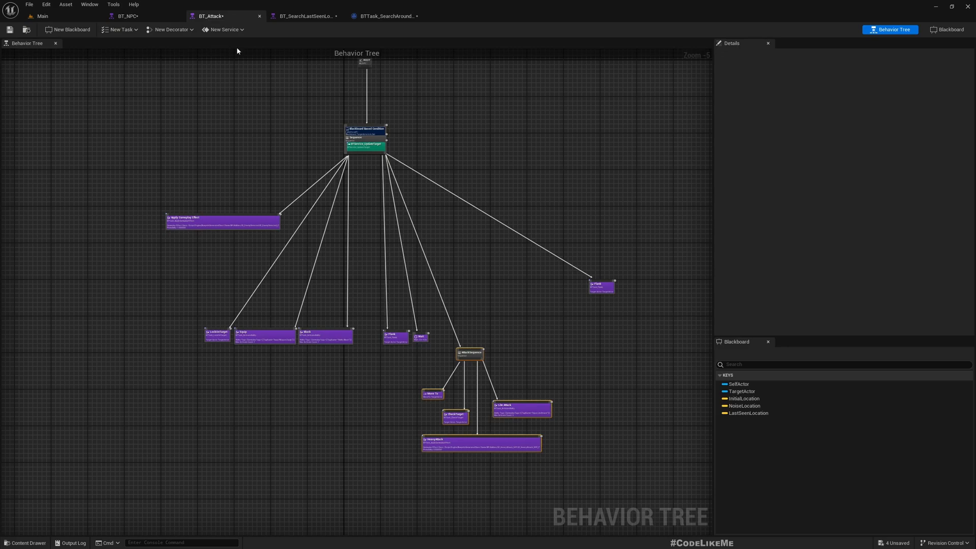
left_click(128, 15)
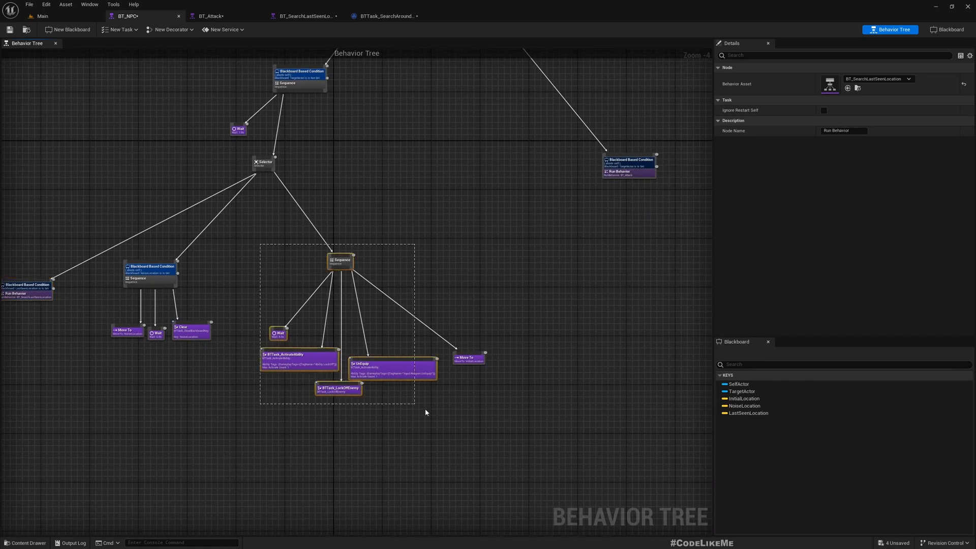
left_click(388, 309)
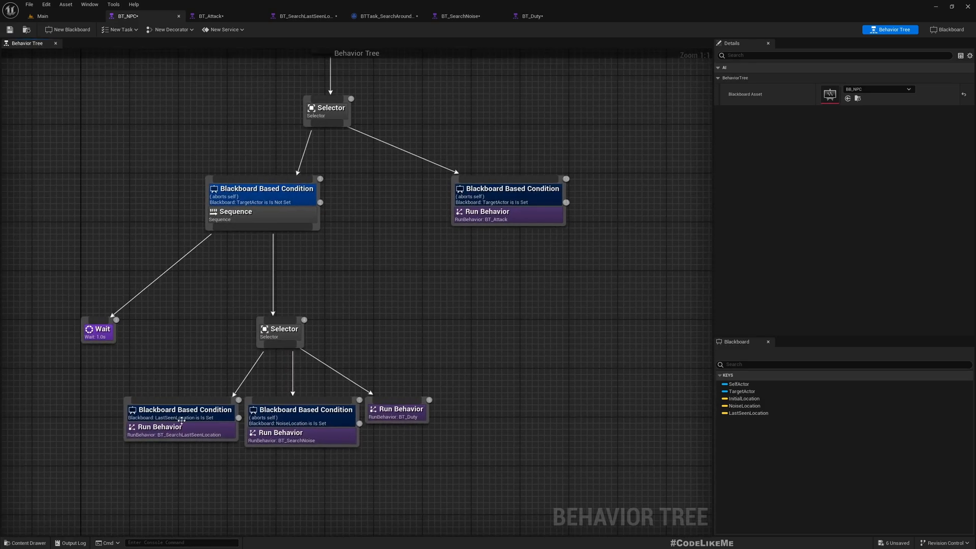
Verify the attack branch's Run Behavior uses BT_Attack and view the whole tree
left_click(181, 426)
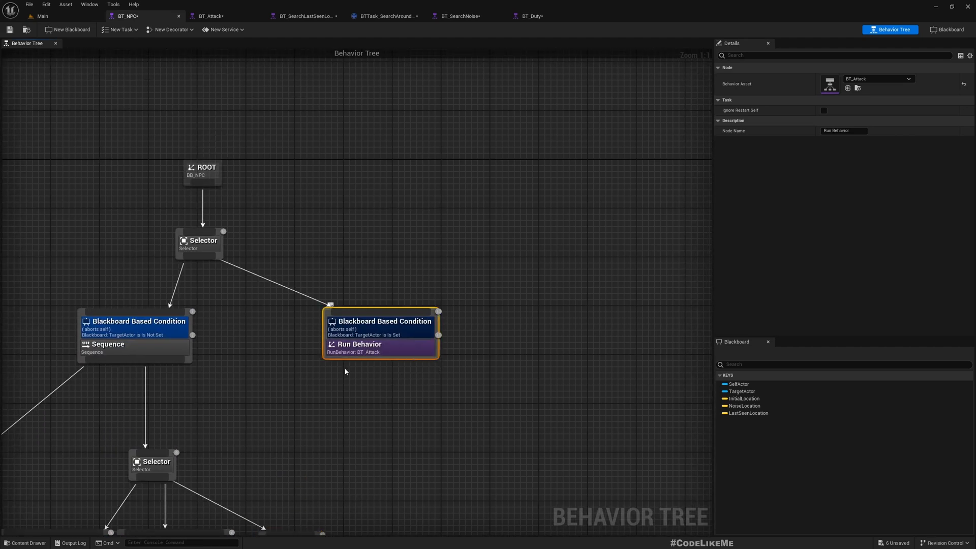
scroll("down", 3)
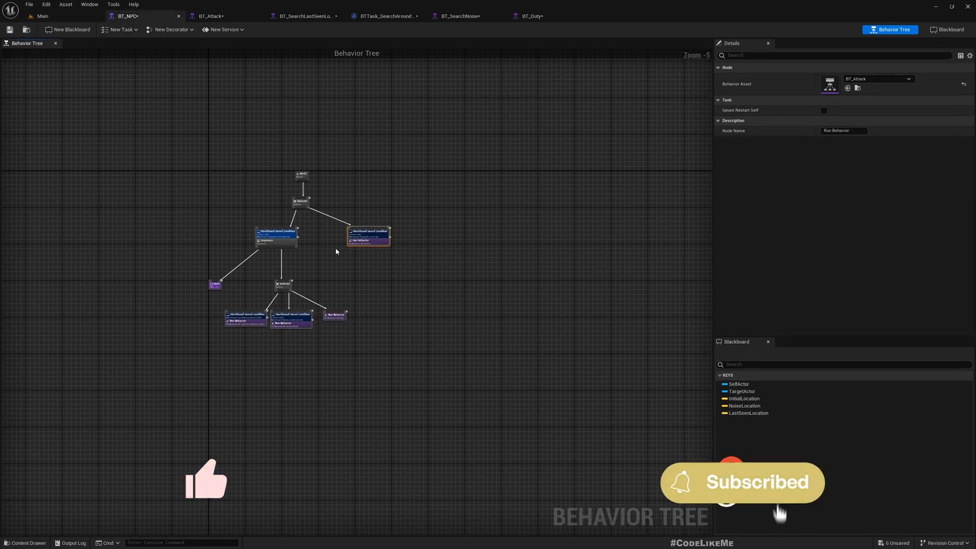
left_click(42, 15)
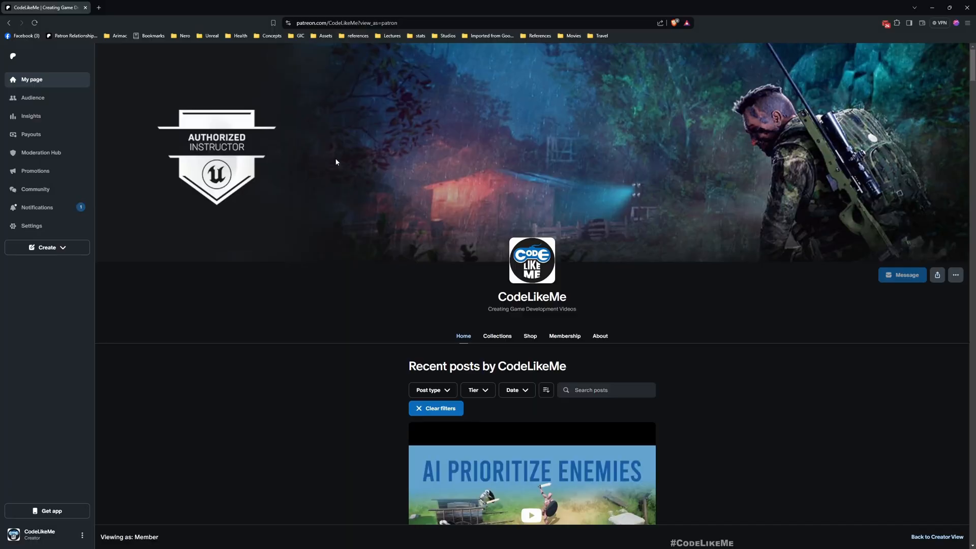
Scroll through the CodeLikeMe Patreon recent posts to the Stealth Takedown post
scroll("down", 3)
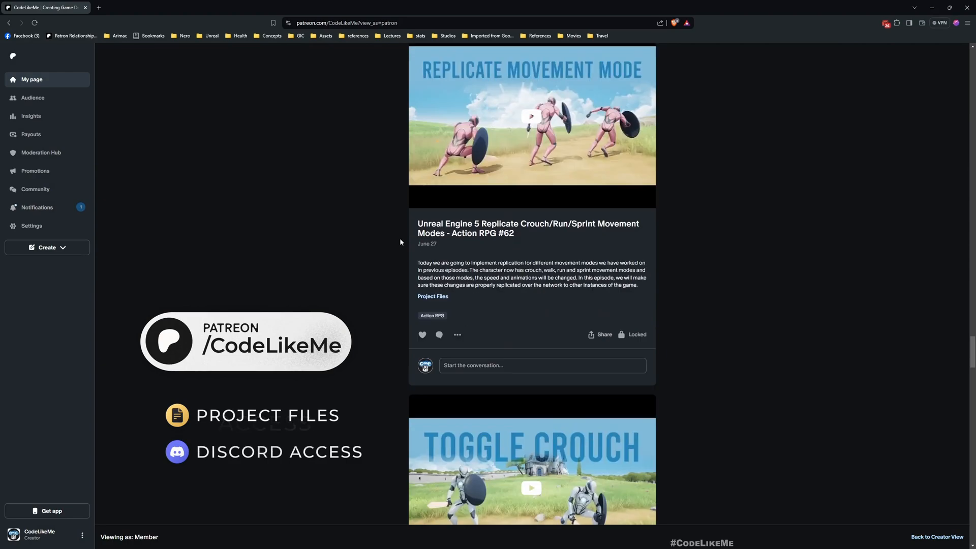
scroll("down", 3)
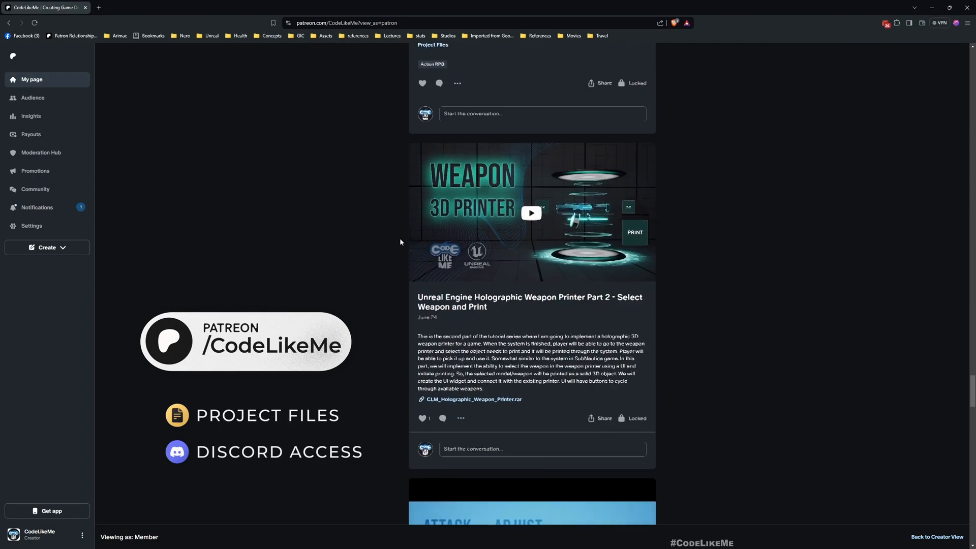
scroll("down", 3)
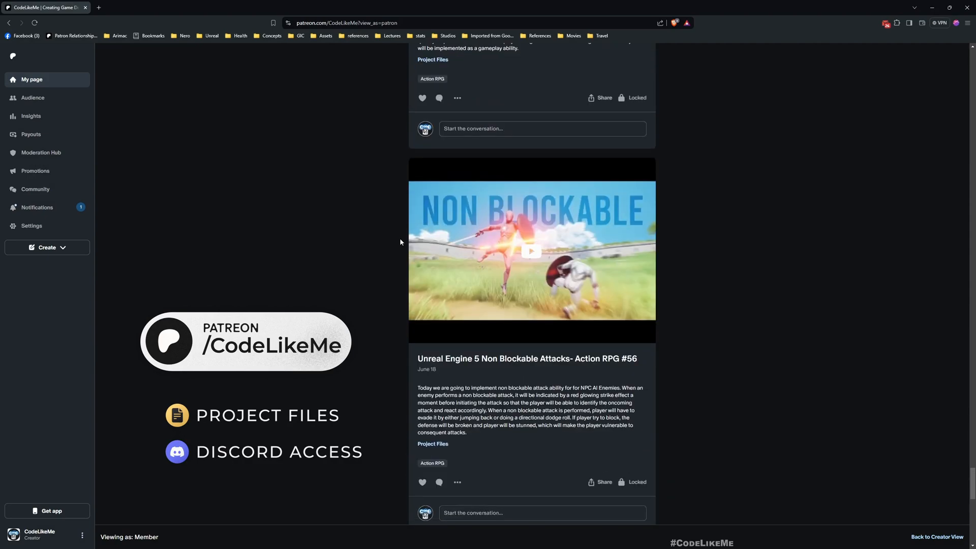
scroll("down", 3)
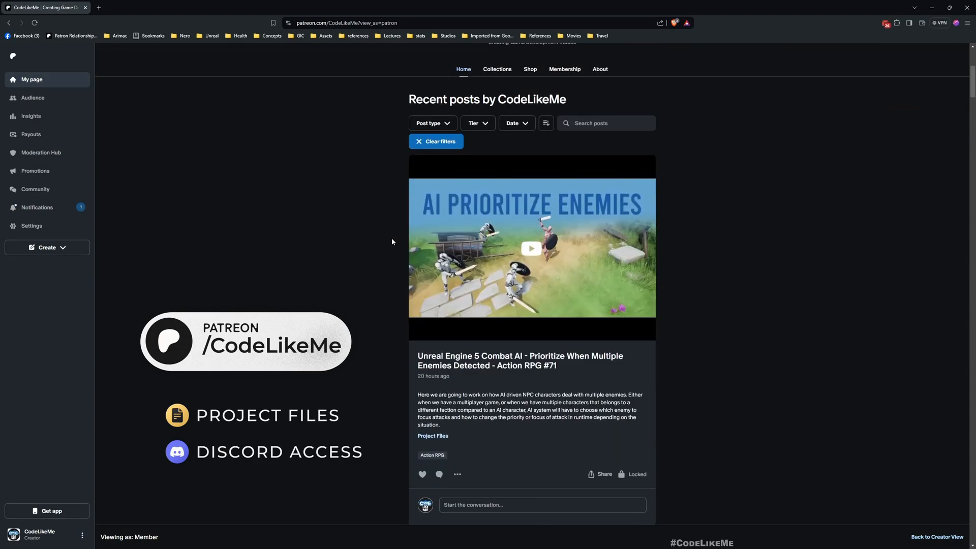
scroll("down", 3)
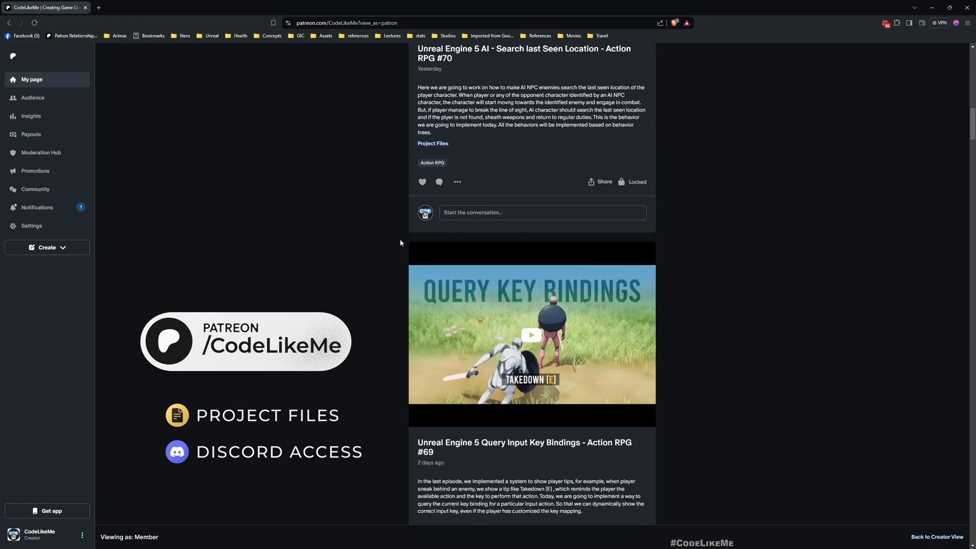
scroll("down", 3)
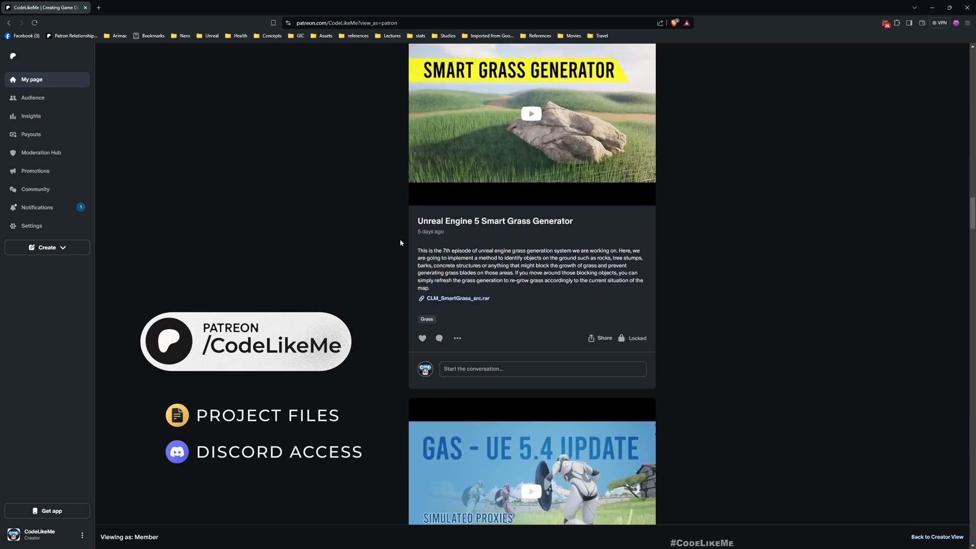
scroll("down", 3)
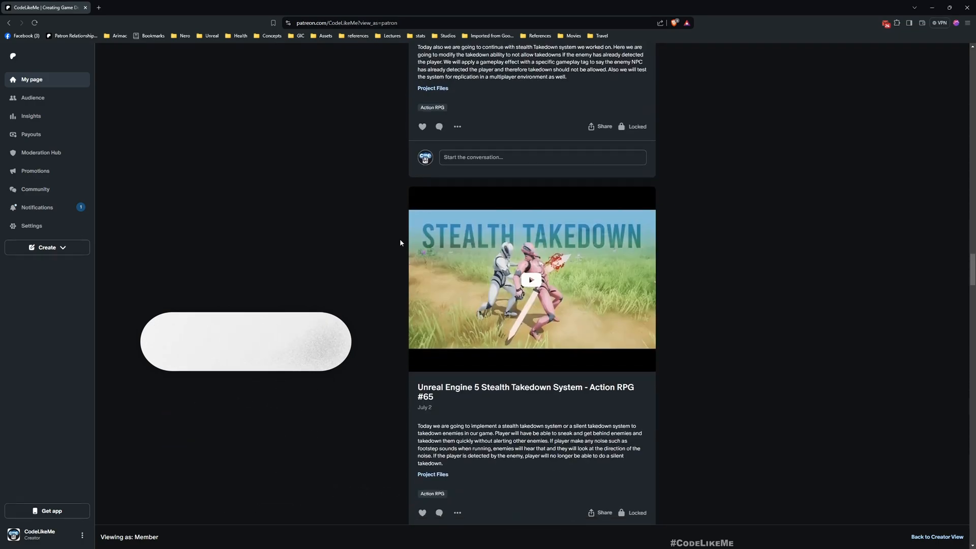